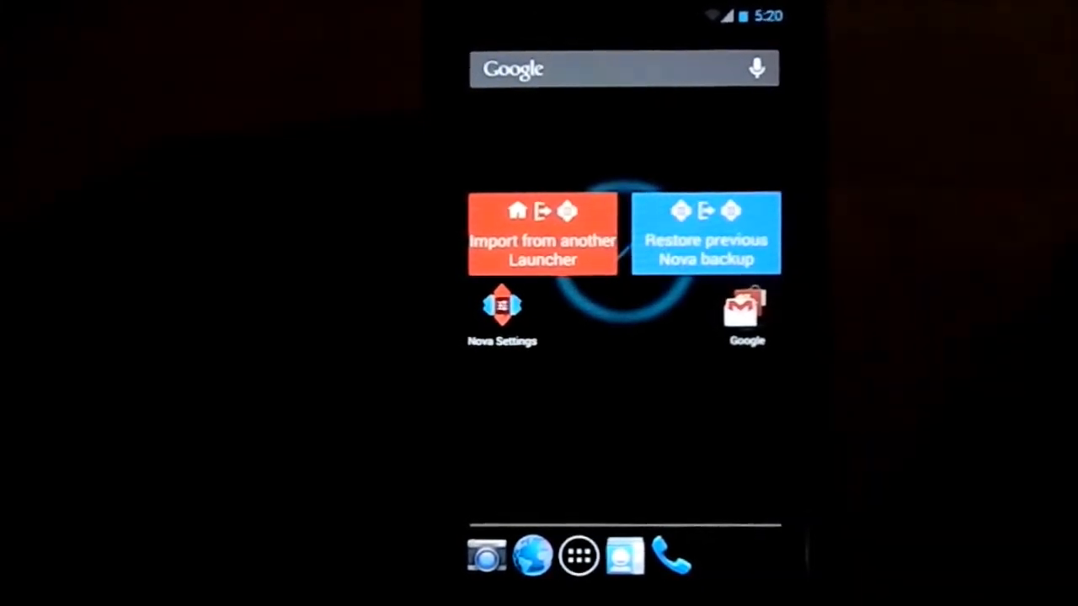
# - Go home and pick Nova Launcher in the 'Complete action using' dialog
pyautogui.click(541, 249)
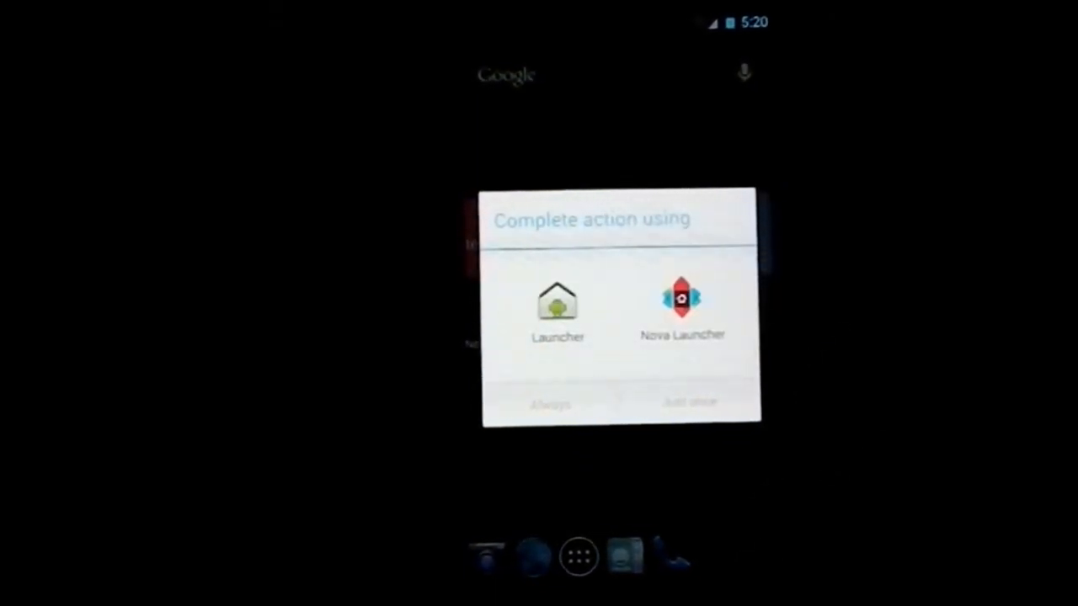
pyautogui.click(682, 303)
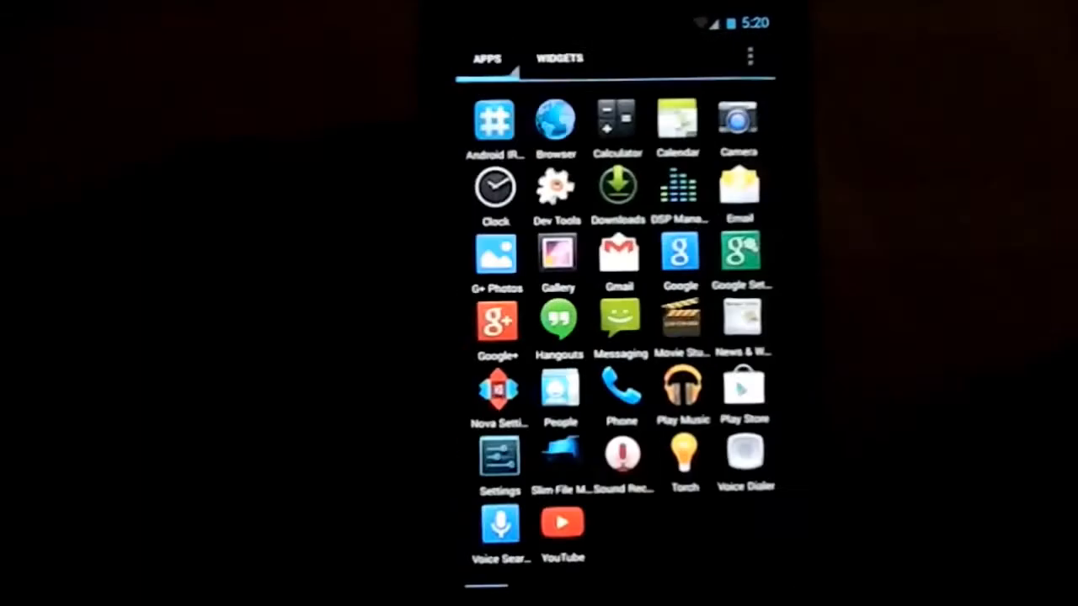
# - Open Settings and scroll through About phone's model, Android 4.3.1 and kernel details
pyautogui.click(499, 454)
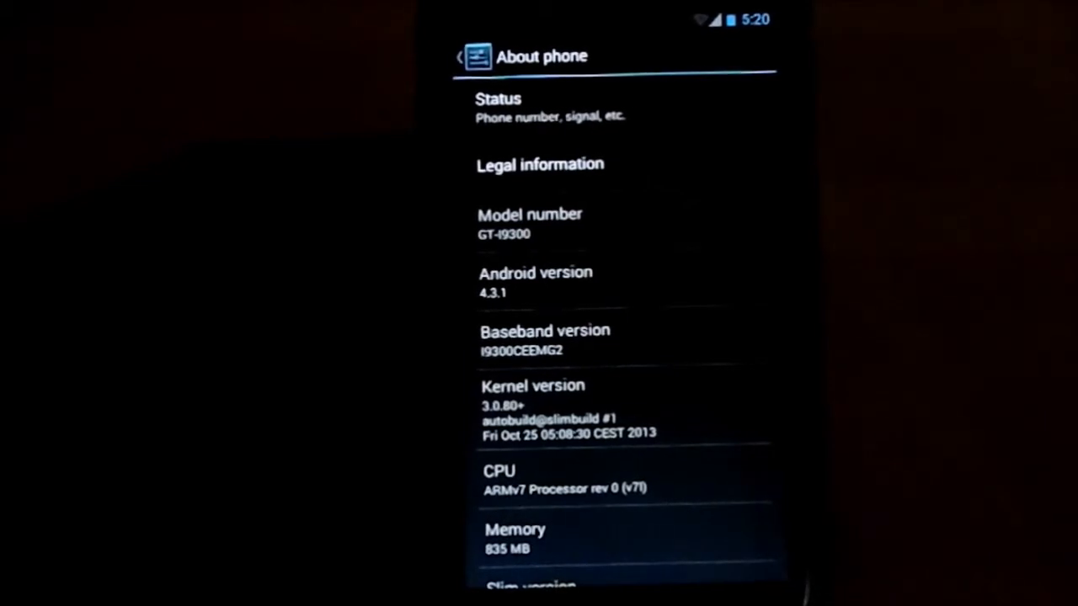
pyautogui.scroll(-3)
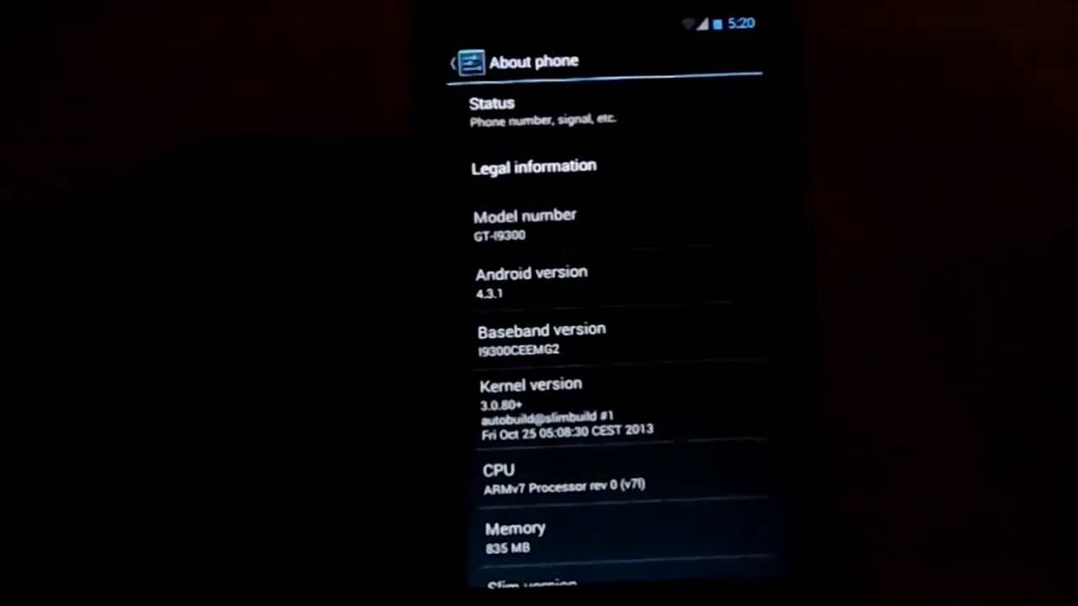
pyautogui.scroll(-3)
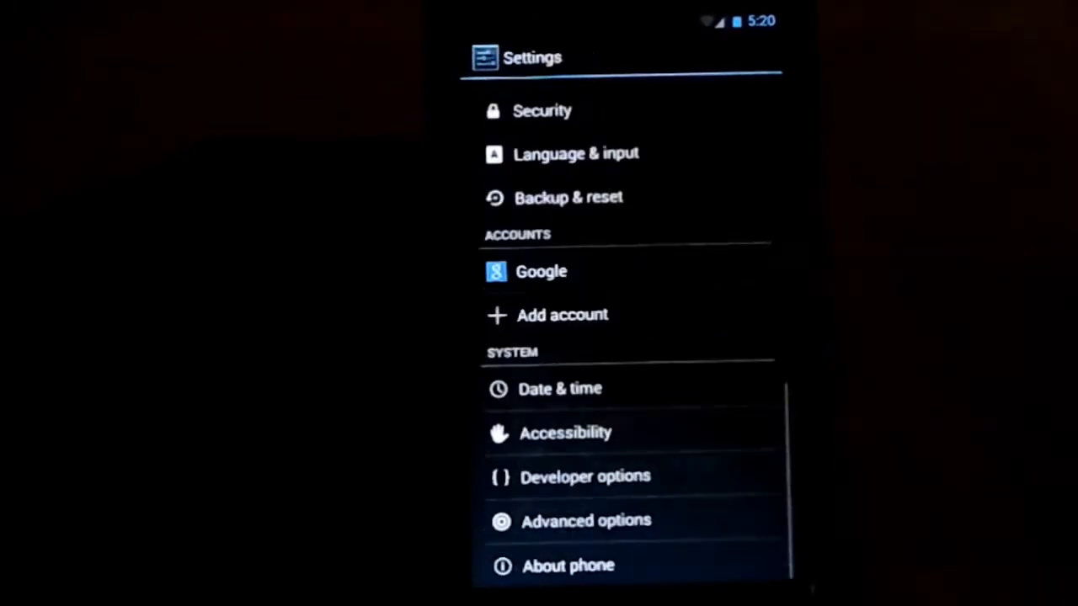
pyautogui.scroll(-3)
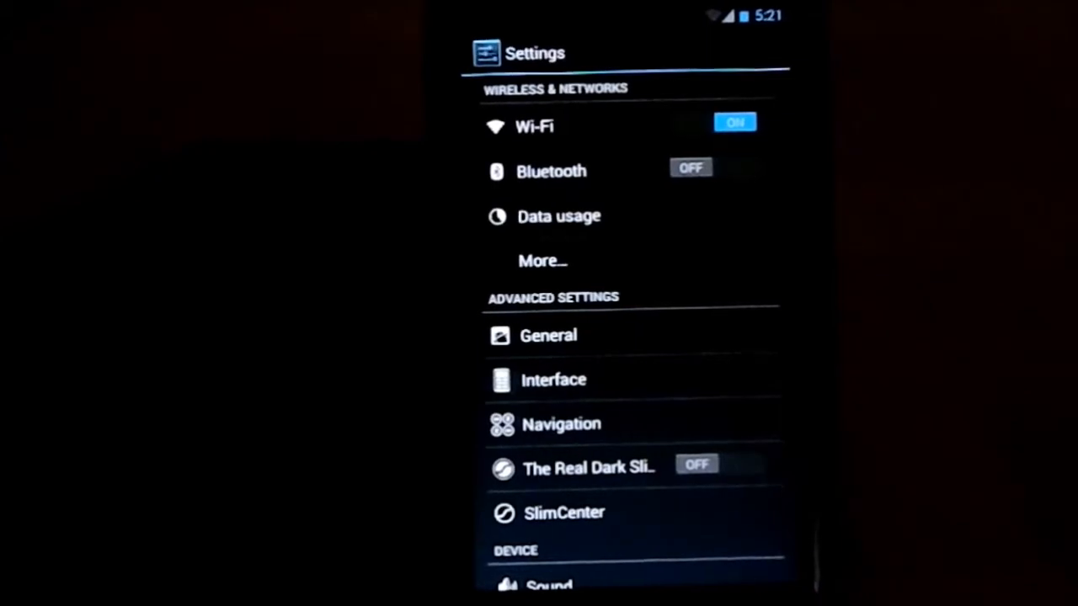
pyautogui.scroll(-3)
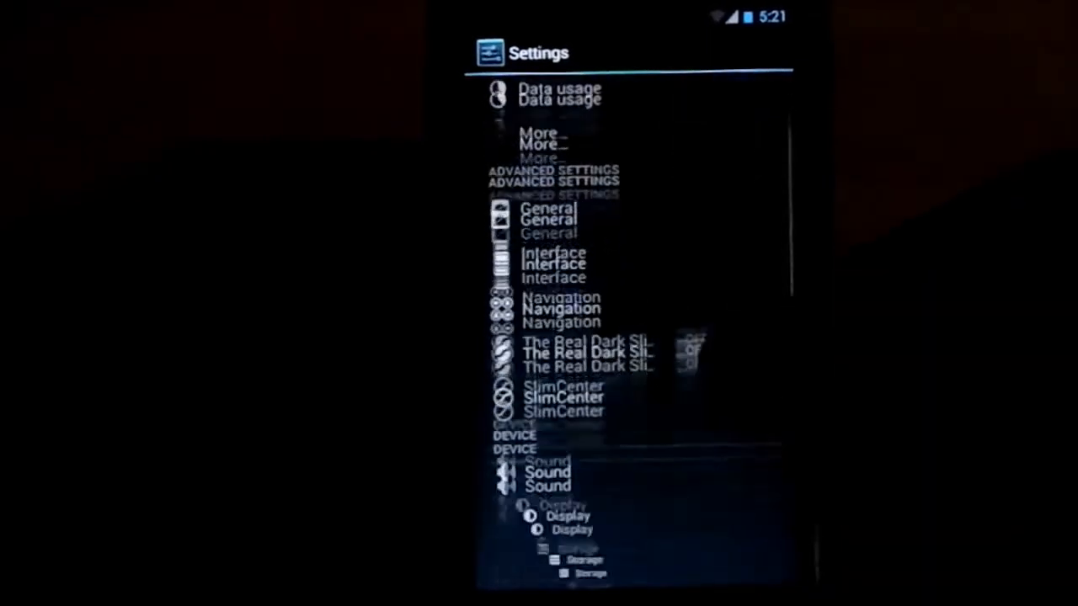
pyautogui.scroll(3)
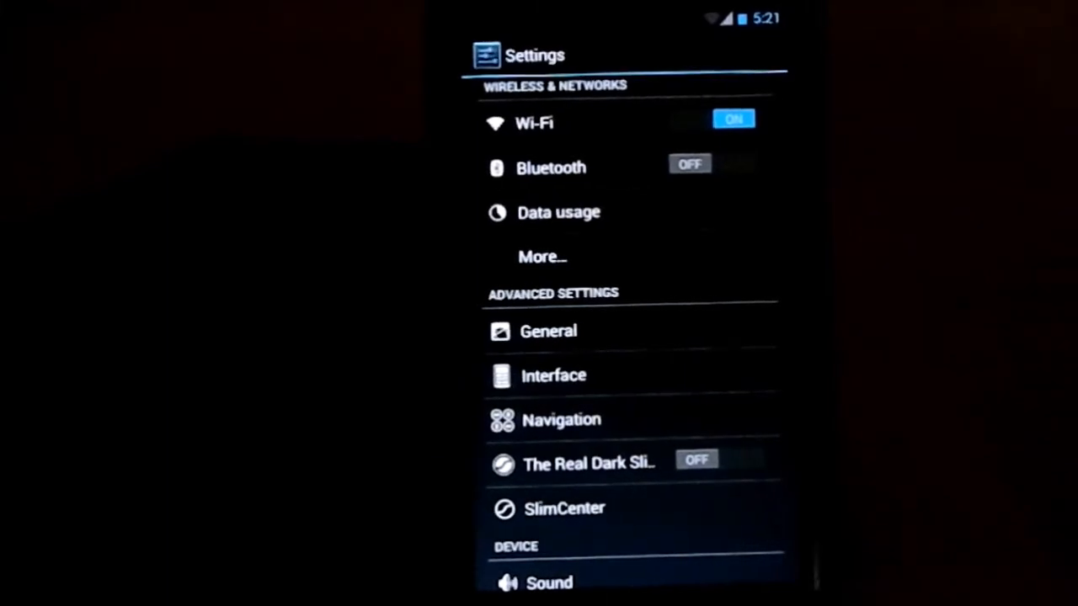
pyautogui.scroll(3)
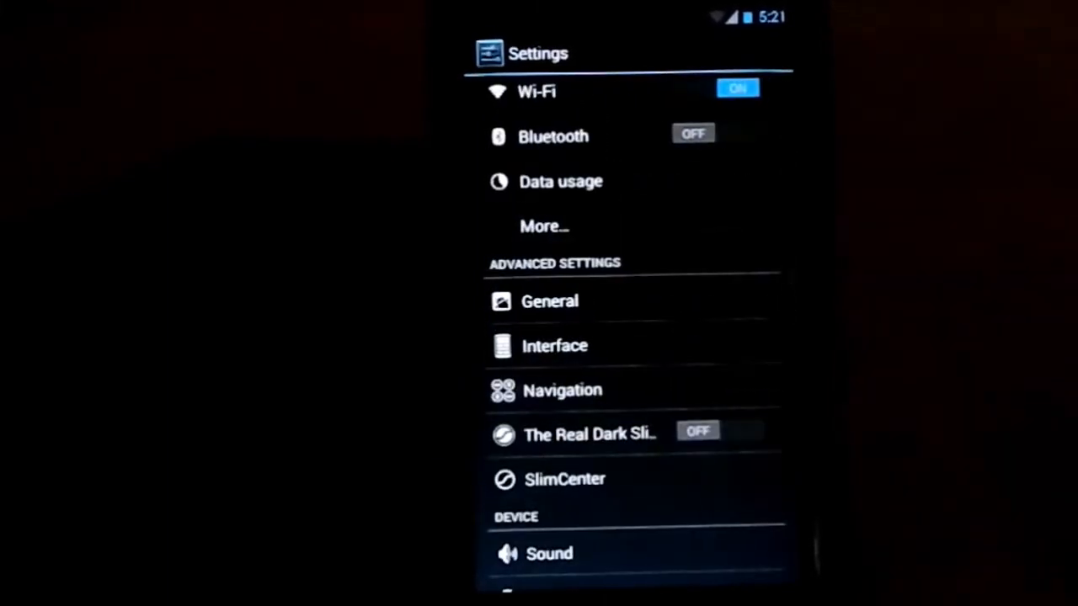
pyautogui.scroll(-3)
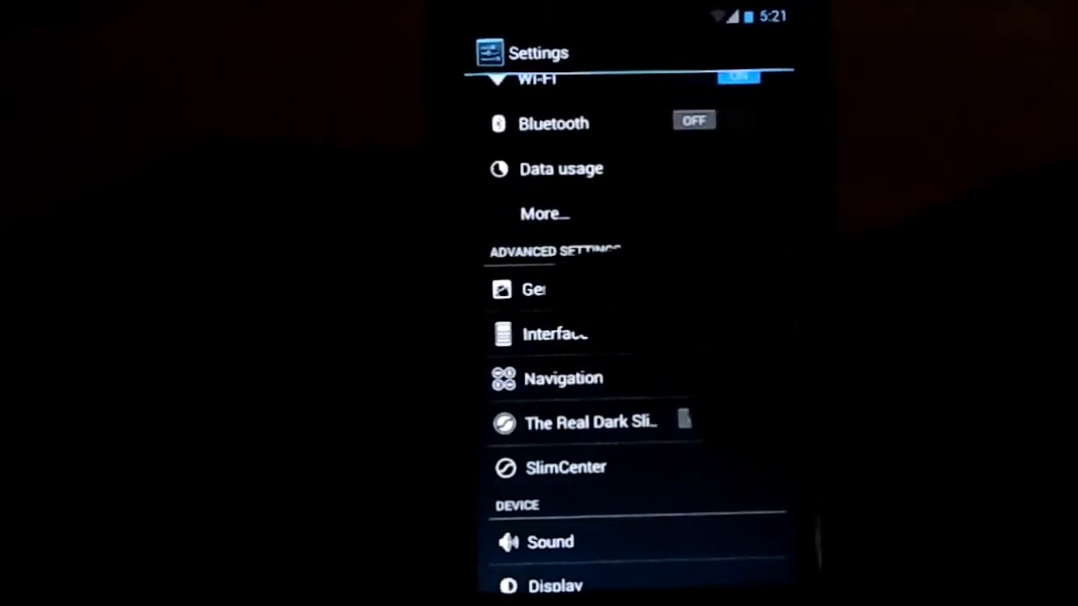
# - Glance at the General options page, then open Interface under Advanced settings
pyautogui.click(533, 289)
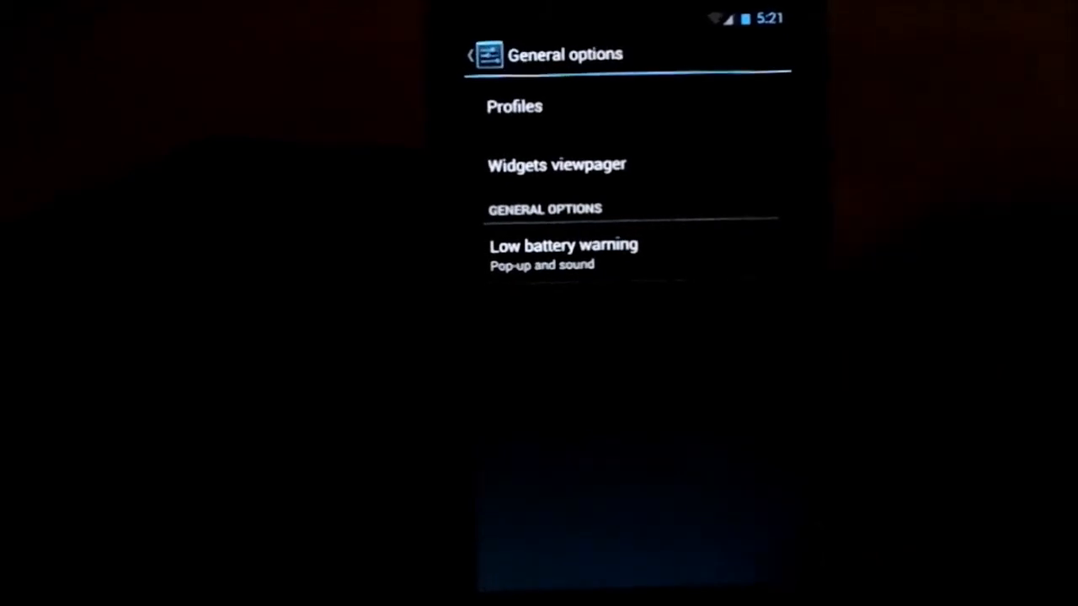
pyautogui.click(470, 55)
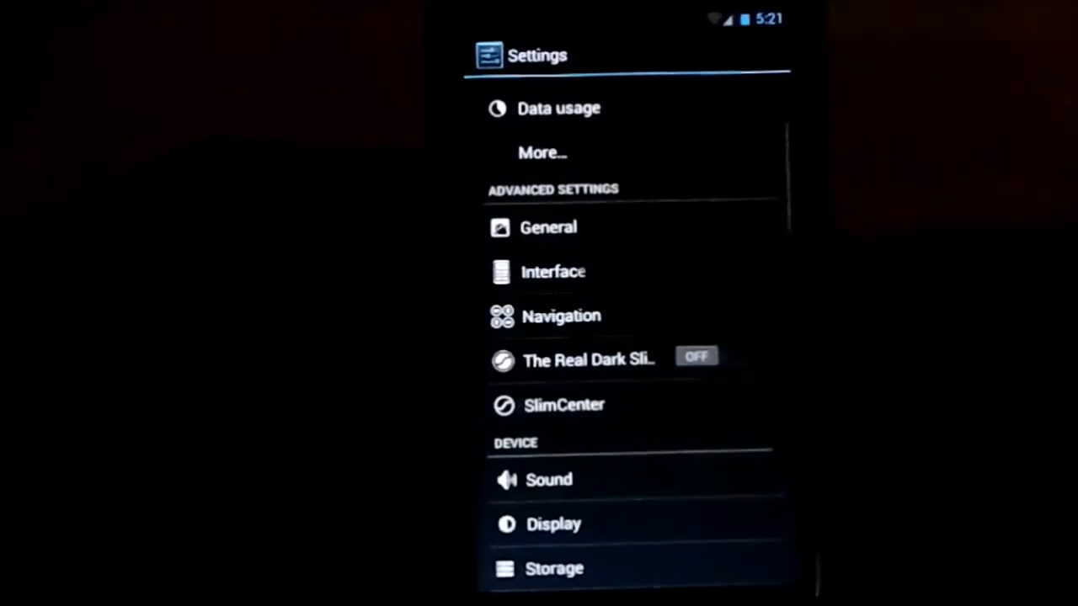
pyautogui.click(553, 271)
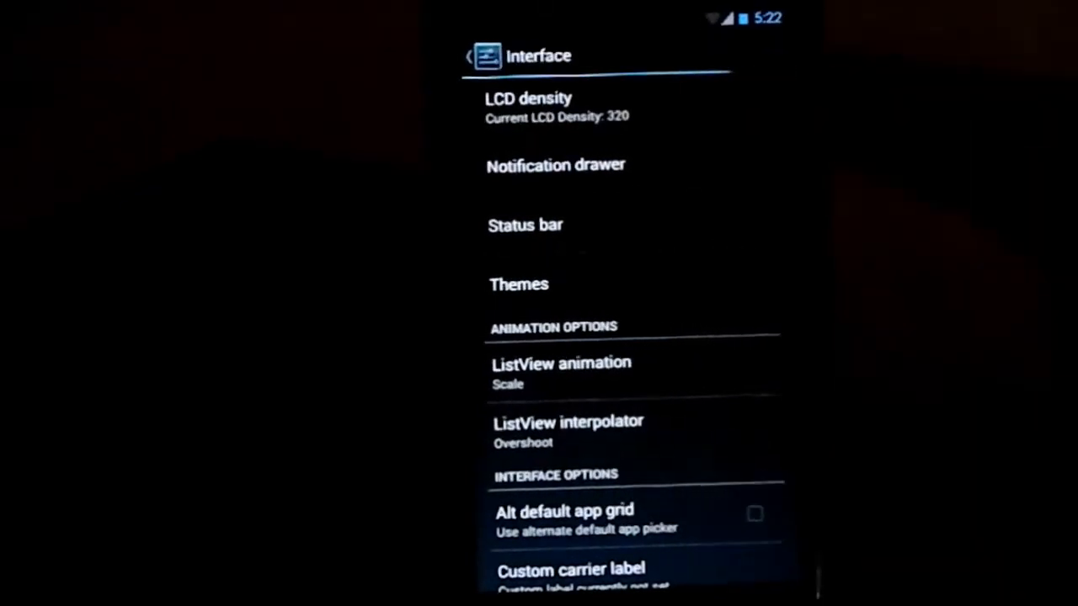
pyautogui.click(528, 105)
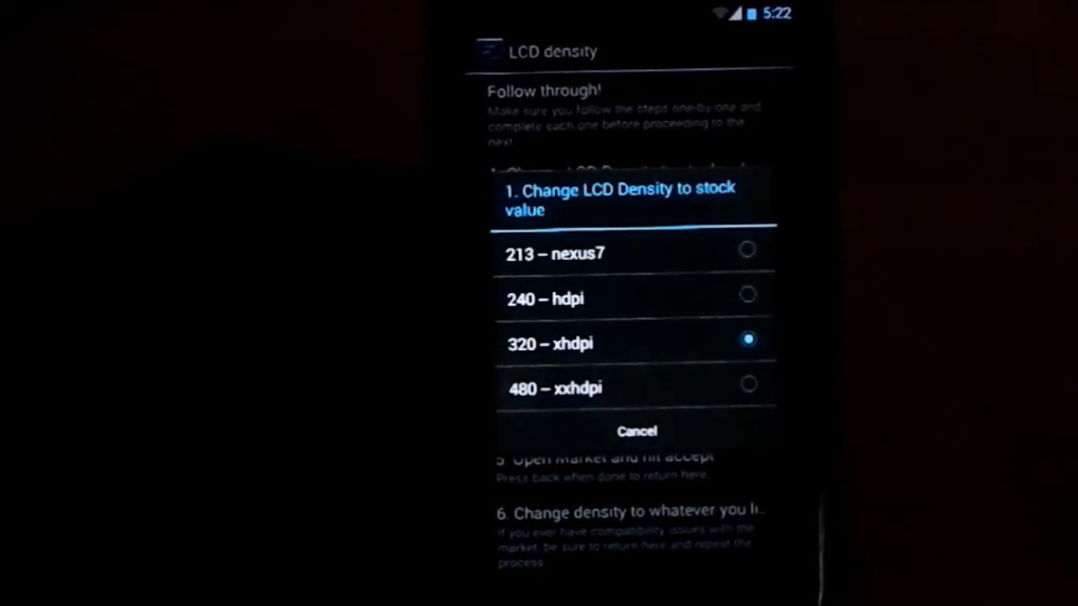
pyautogui.click(636, 431)
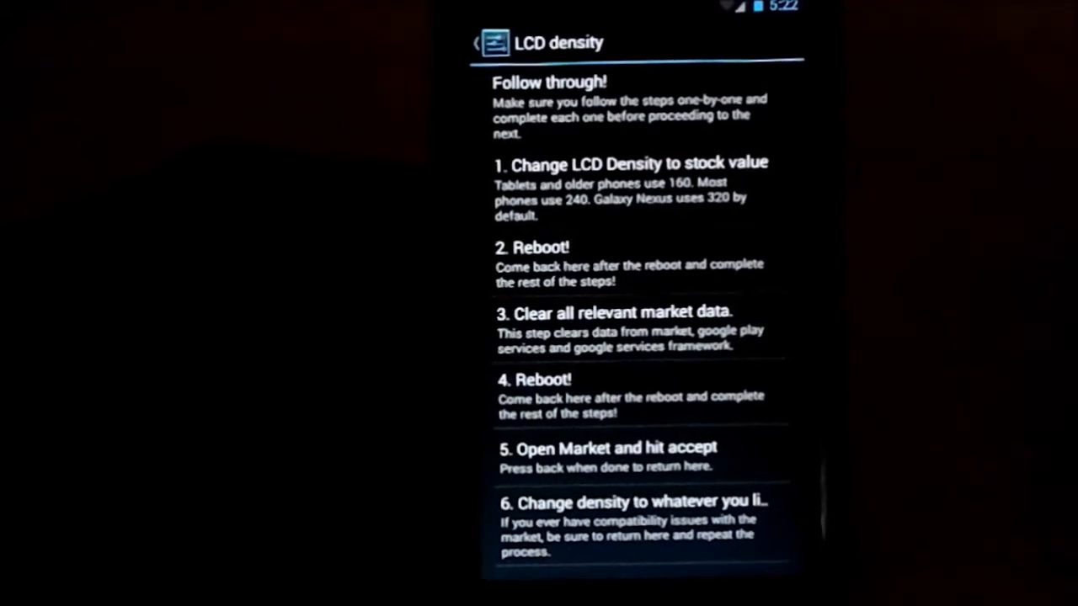
pyautogui.click(476, 42)
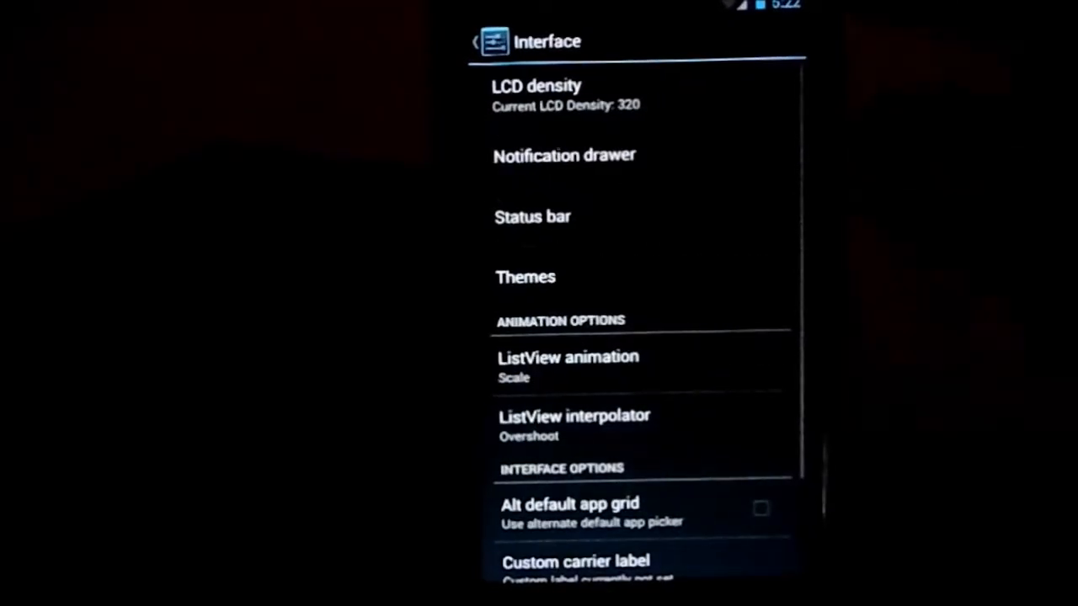
# - Browse Quick Settings tiles and the addable tile list without adding any tile
pyautogui.click(564, 155)
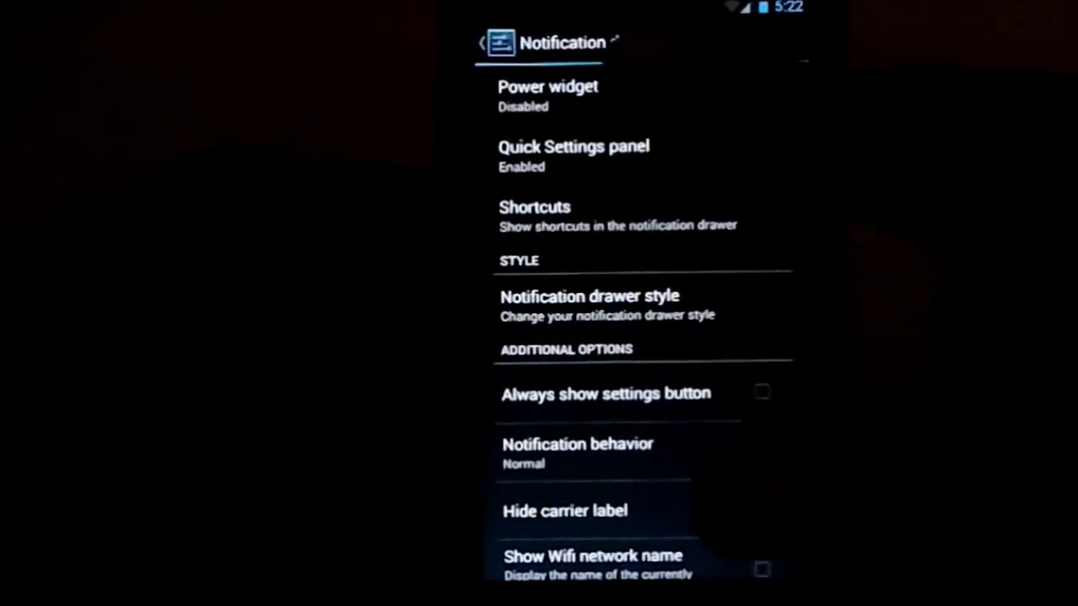
pyautogui.click(547, 95)
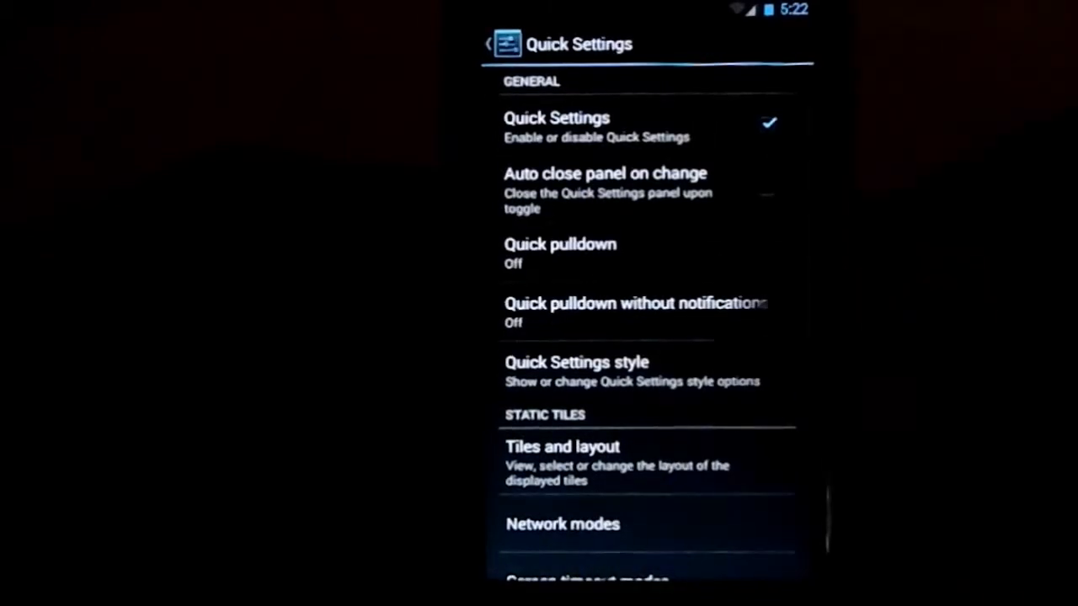
pyautogui.click(562, 447)
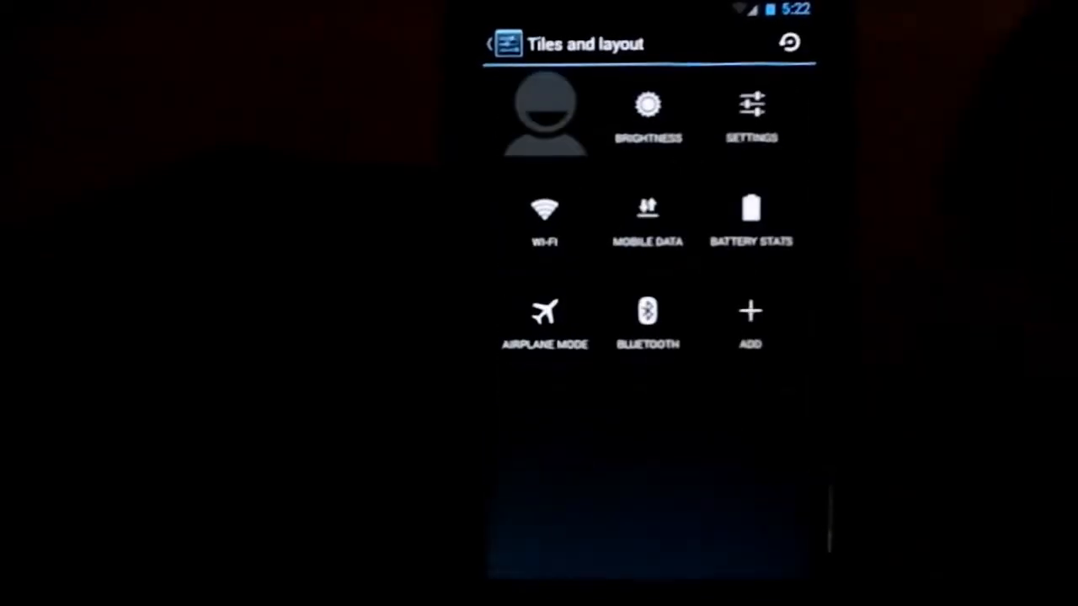
pyautogui.click(749, 319)
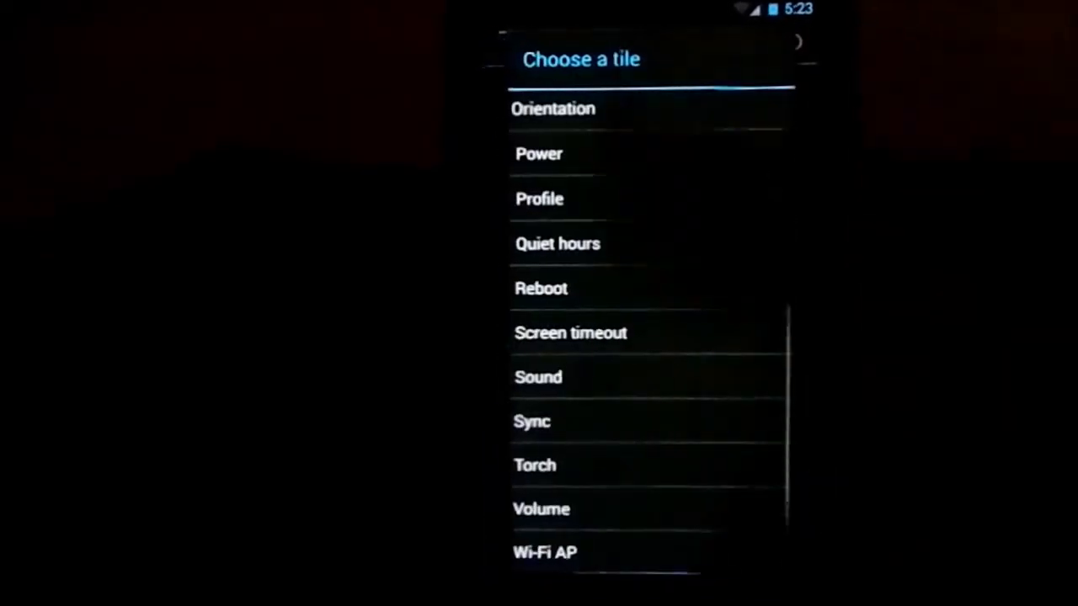
pyautogui.click(493, 44)
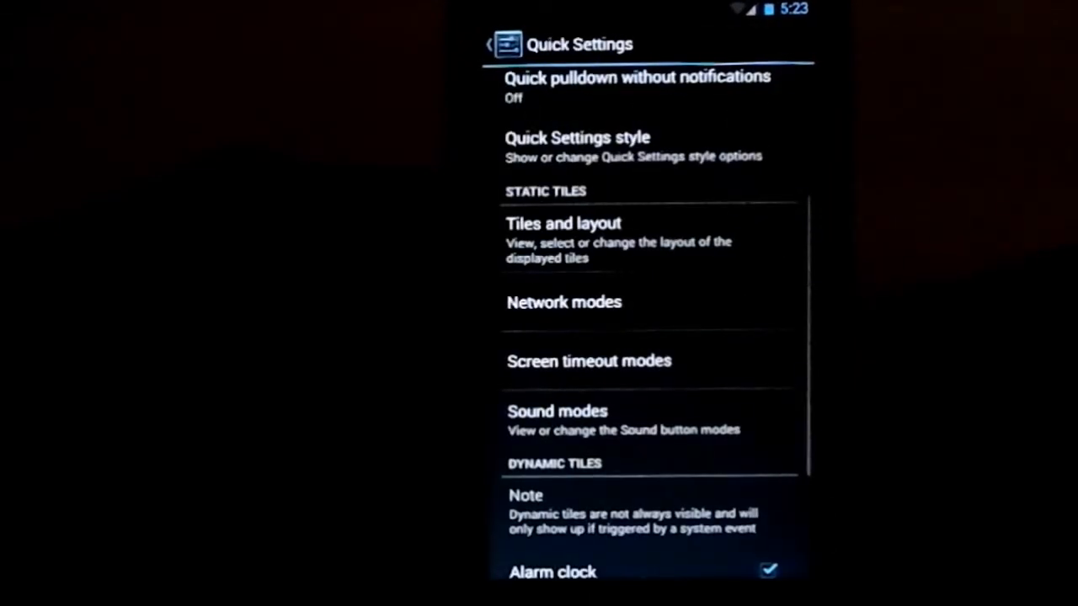
pyautogui.click(489, 44)
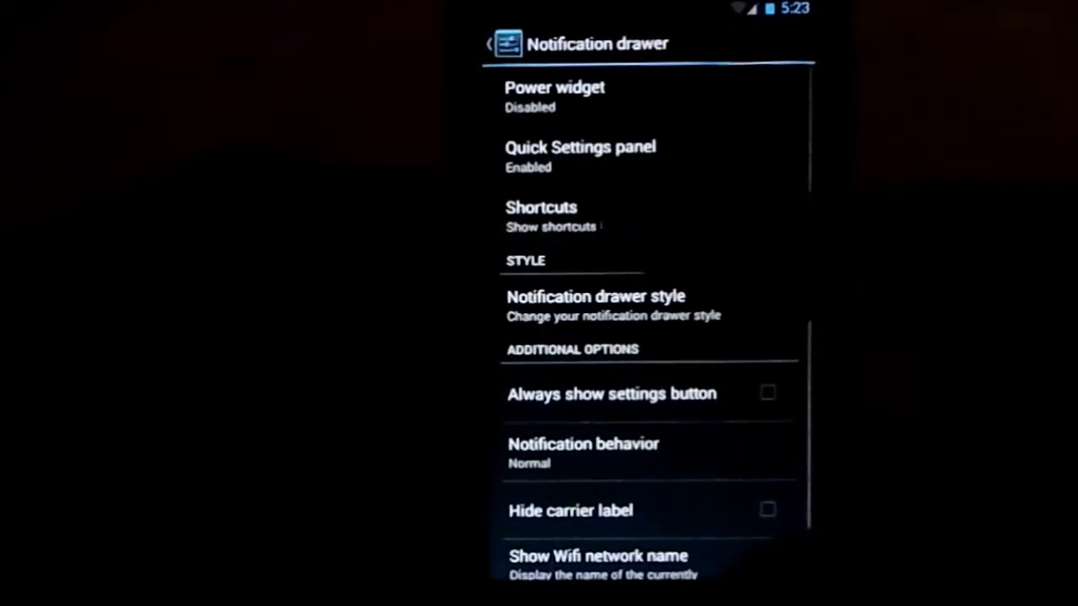
# - Look at the notification drawer Shortcuts and style options
pyautogui.click(542, 215)
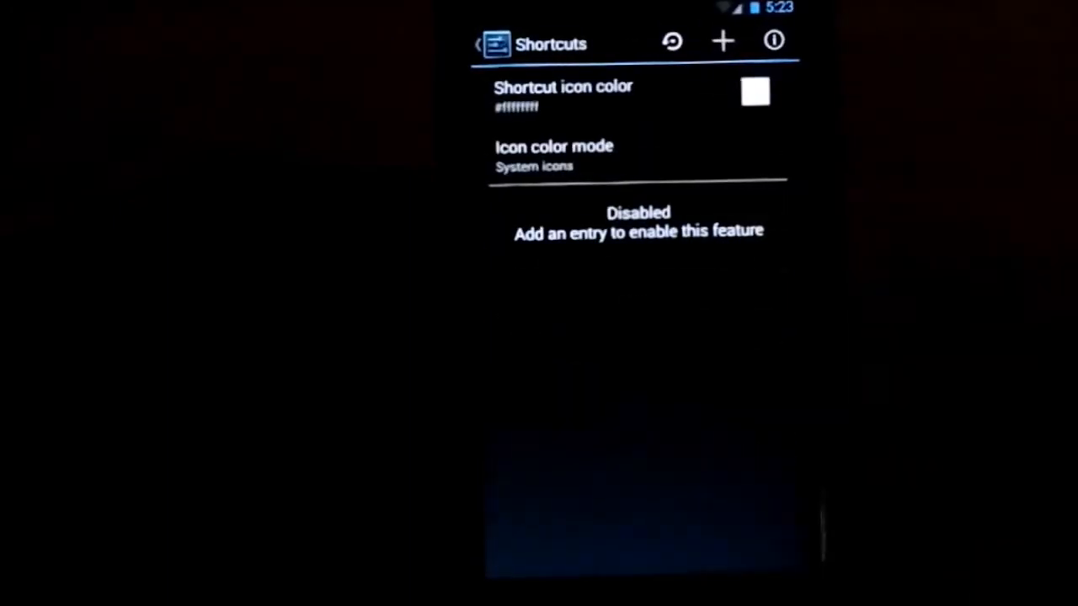
pyautogui.click(478, 44)
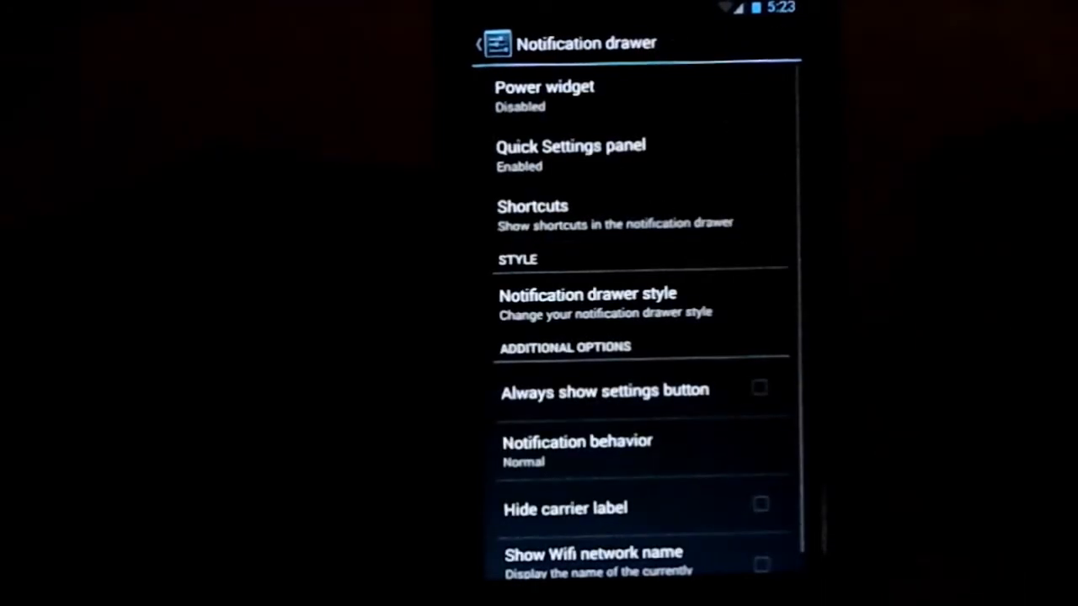
pyautogui.scroll(-3)
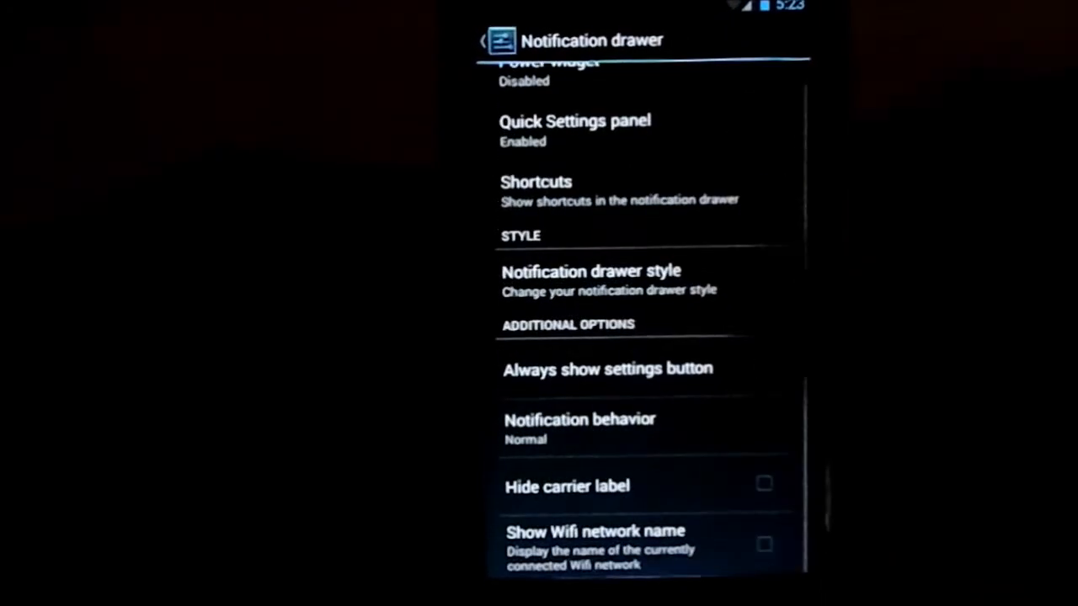
pyautogui.click(591, 271)
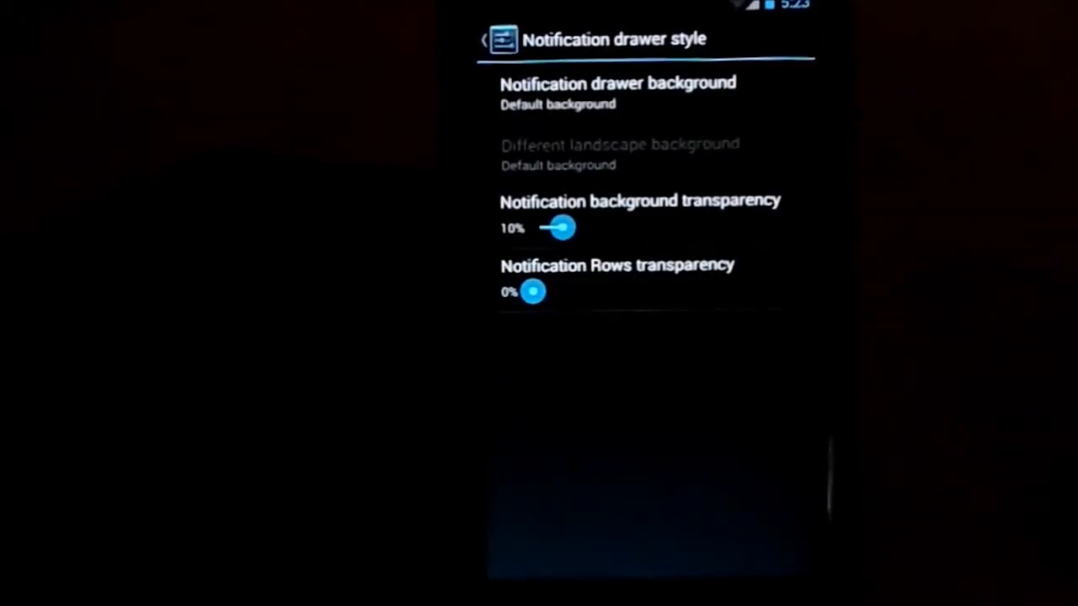
pyautogui.click(485, 39)
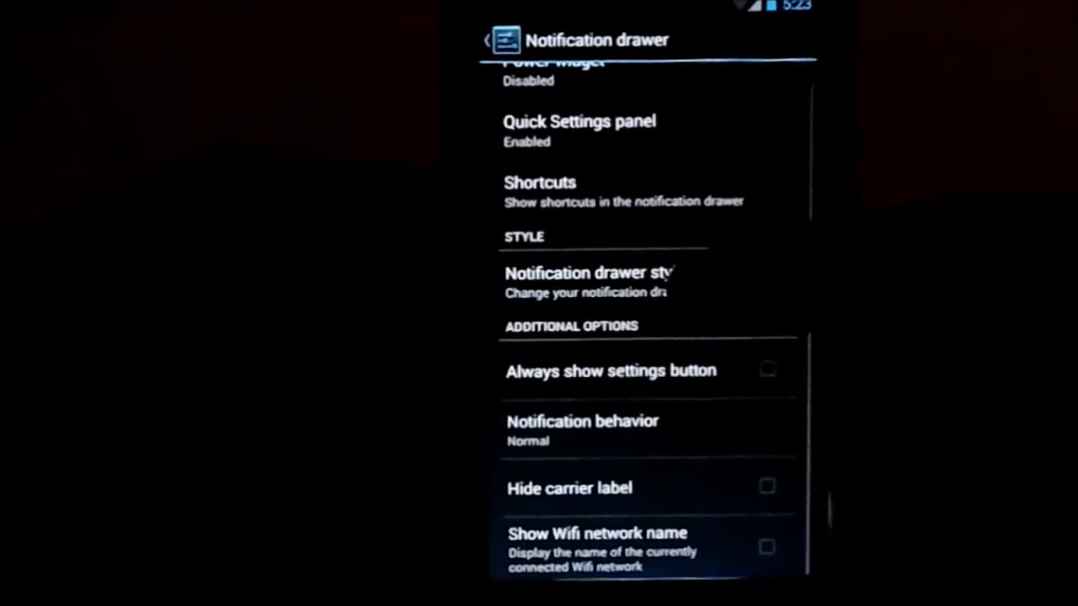
# - Turn on Always show settings button, keep notification behavior Normal, and return to Interface
pyautogui.click(610, 369)
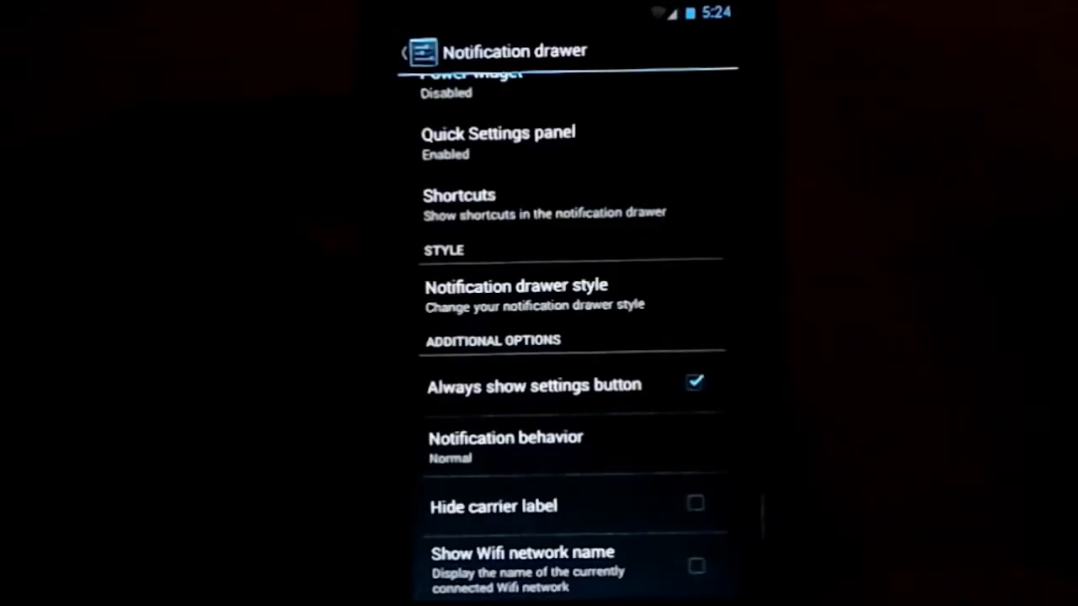
pyautogui.click(505, 438)
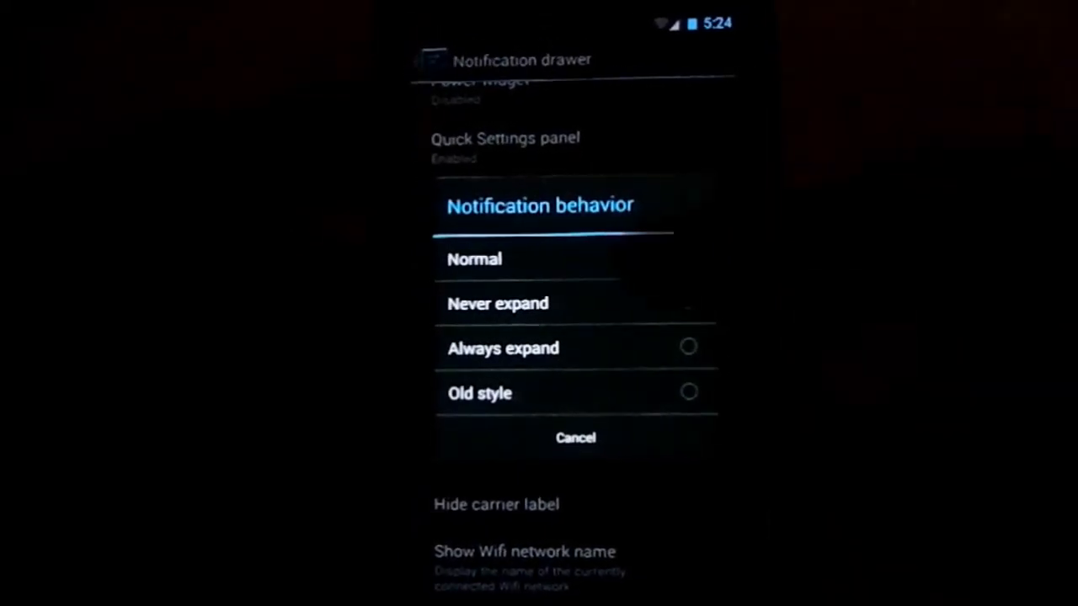
pyautogui.click(474, 259)
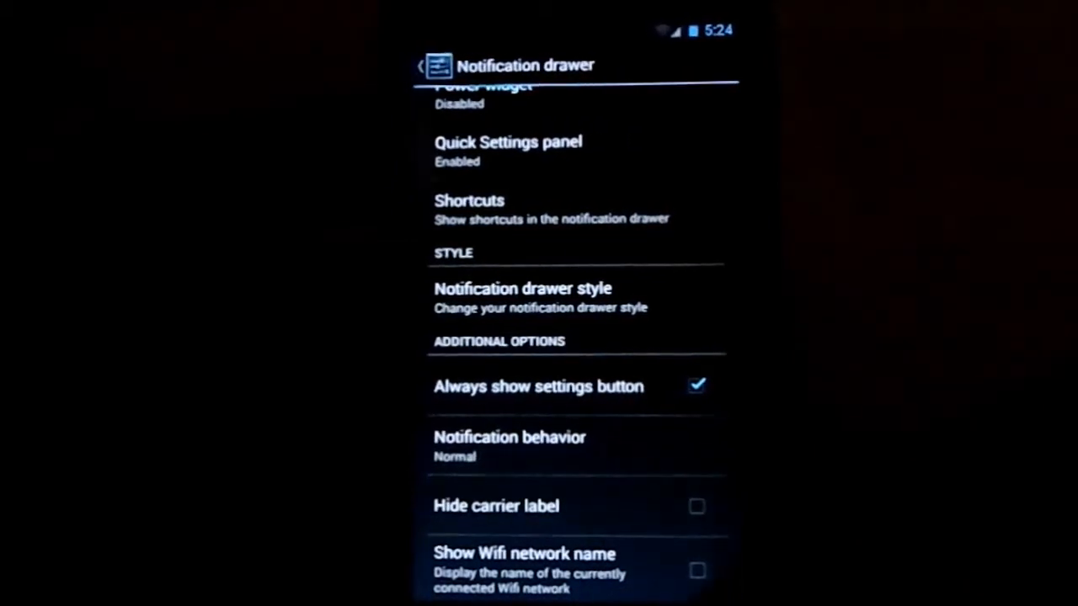
pyautogui.click(421, 66)
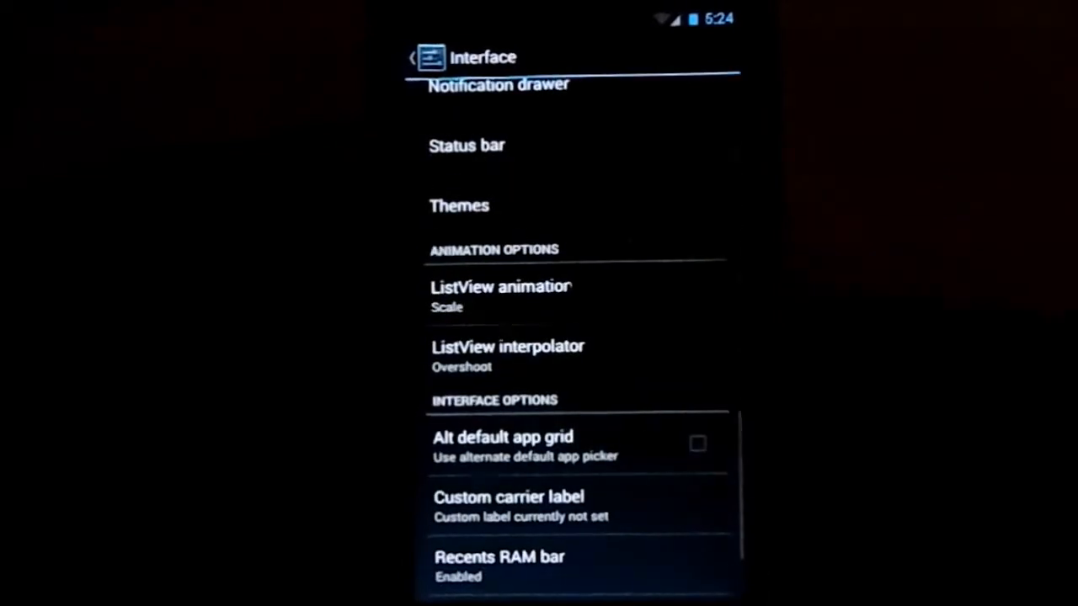
# - Scroll the Interface options, including Recents Clear All Button, then return to the main settings list
pyautogui.scroll(3)
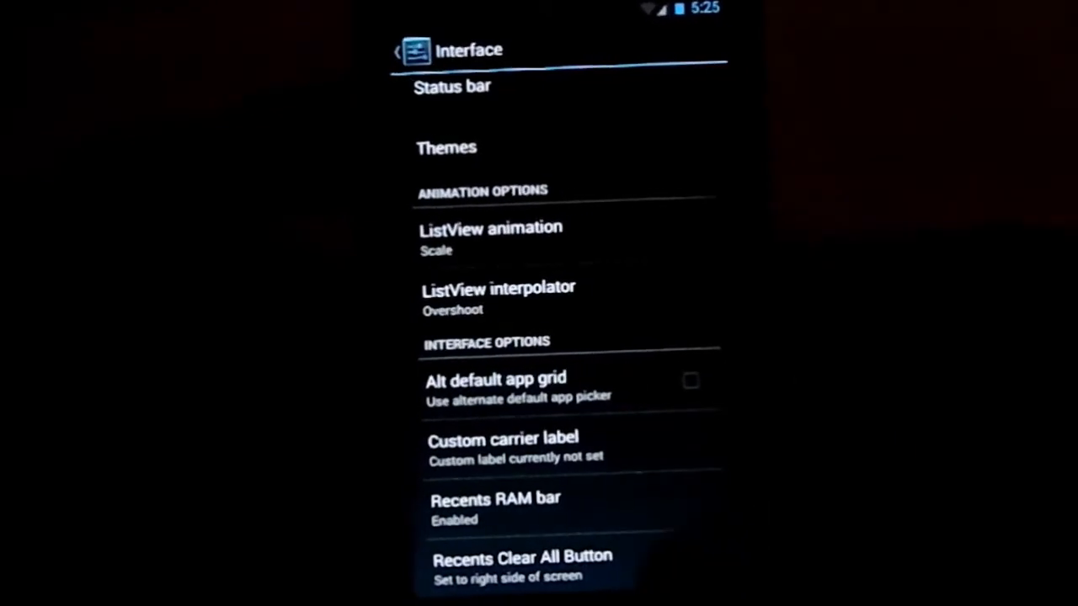
pyautogui.click(399, 51)
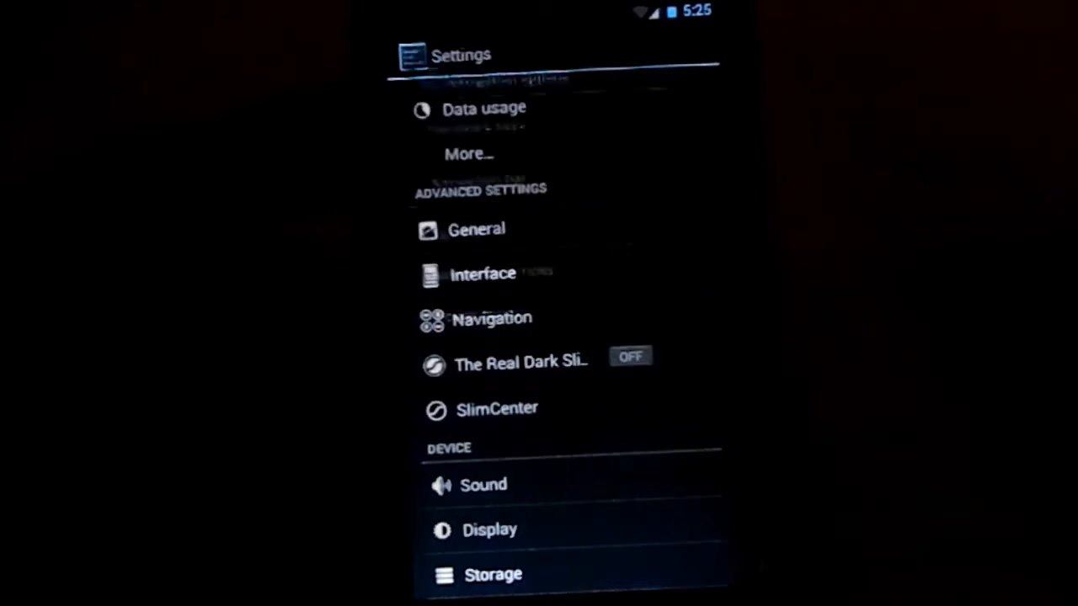
# - Check SlimPIE, still disabled, then view the Power menu settings
pyautogui.click(492, 318)
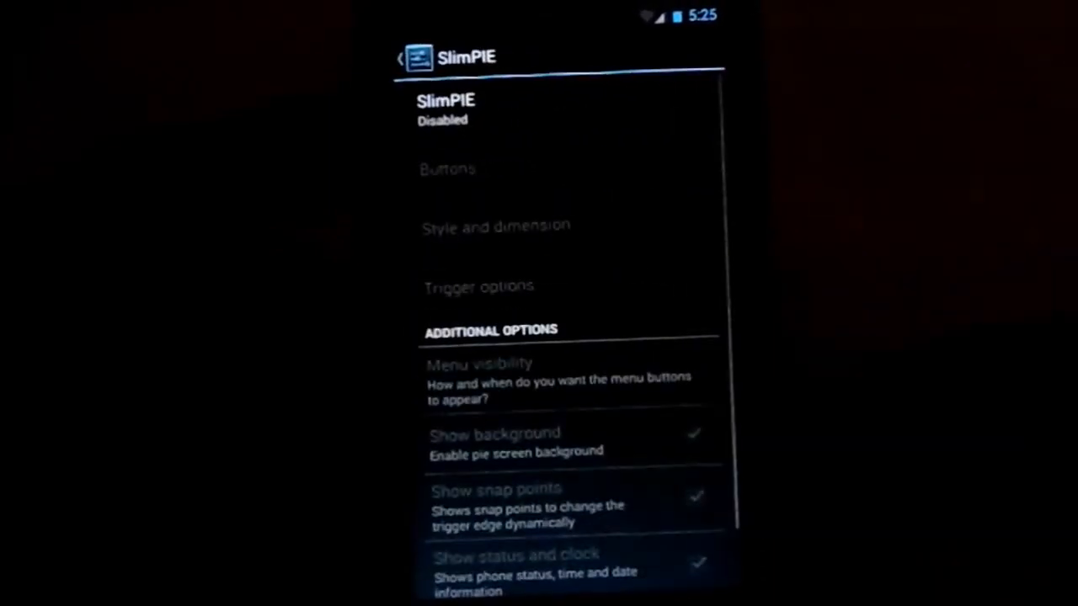
pyautogui.click(405, 58)
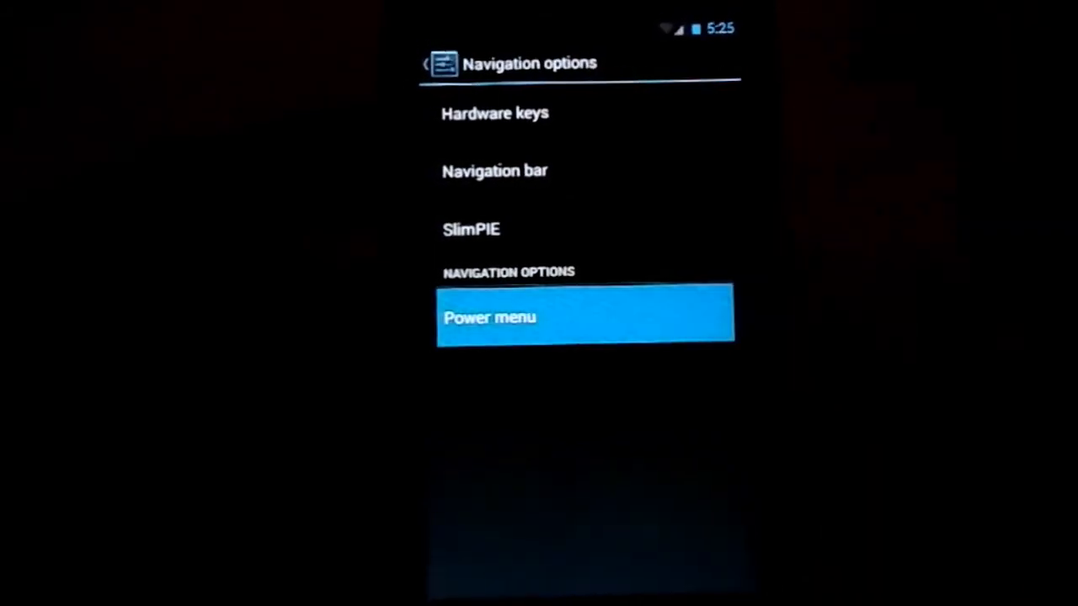
pyautogui.click(584, 317)
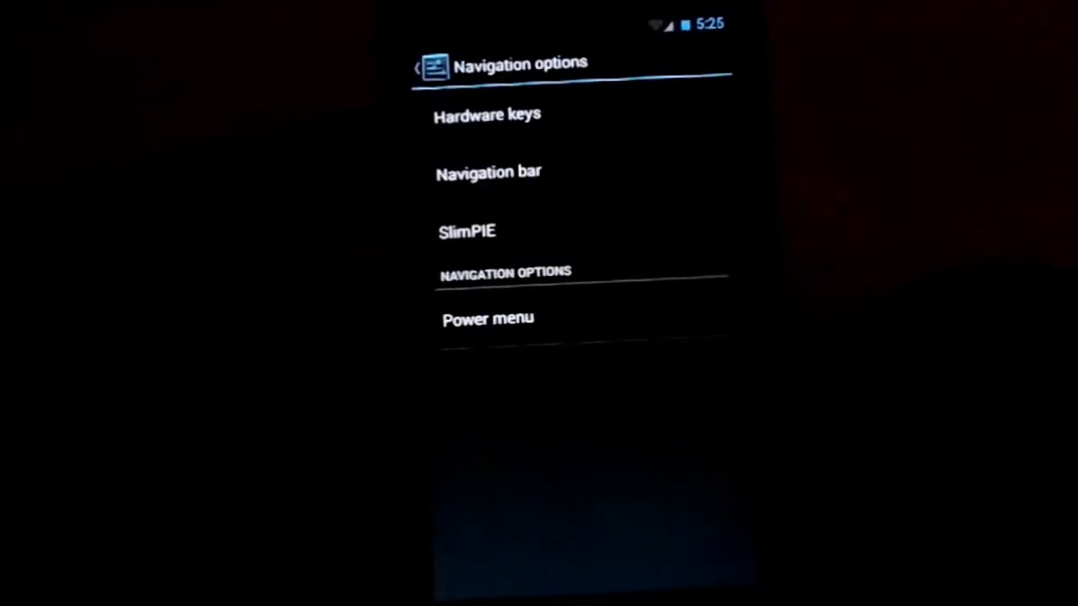
# - Switch The Real Dark Slim on from the main list, toggling it off and on again
pyautogui.click(417, 68)
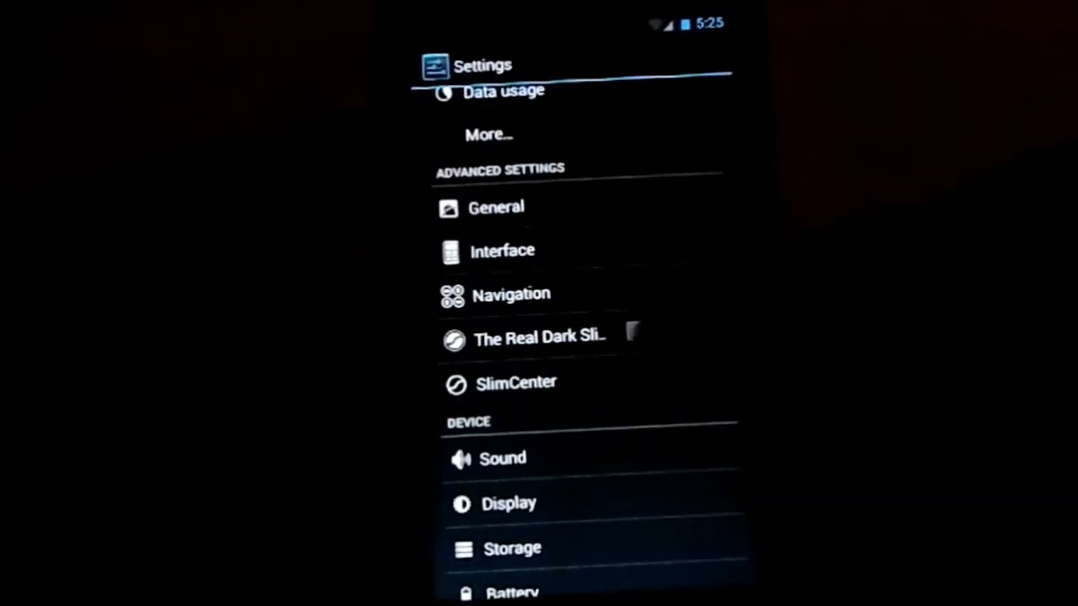
pyautogui.click(692, 324)
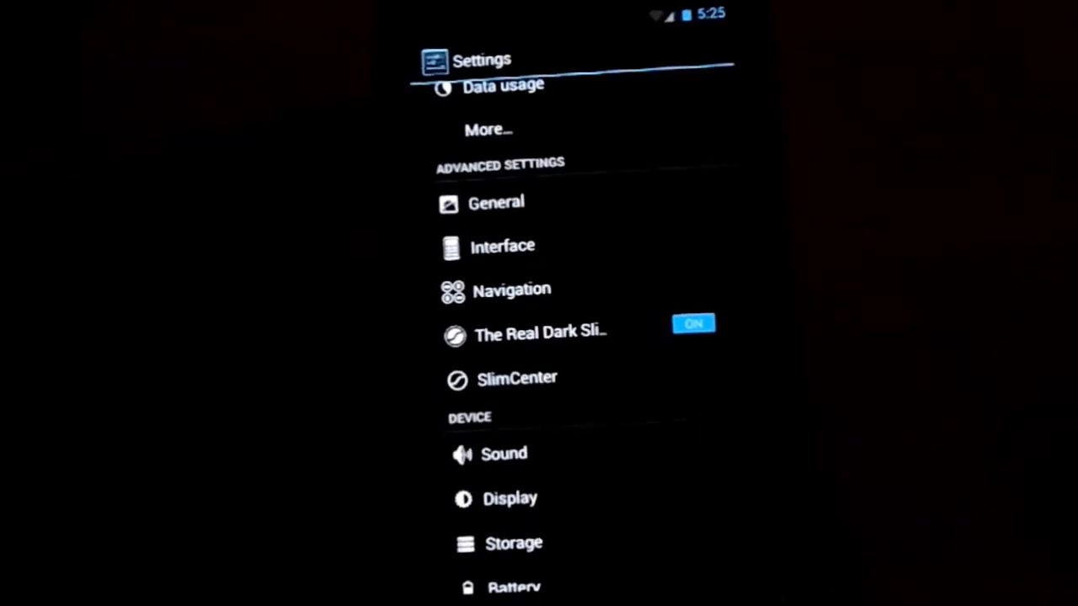
pyautogui.scroll(-3)
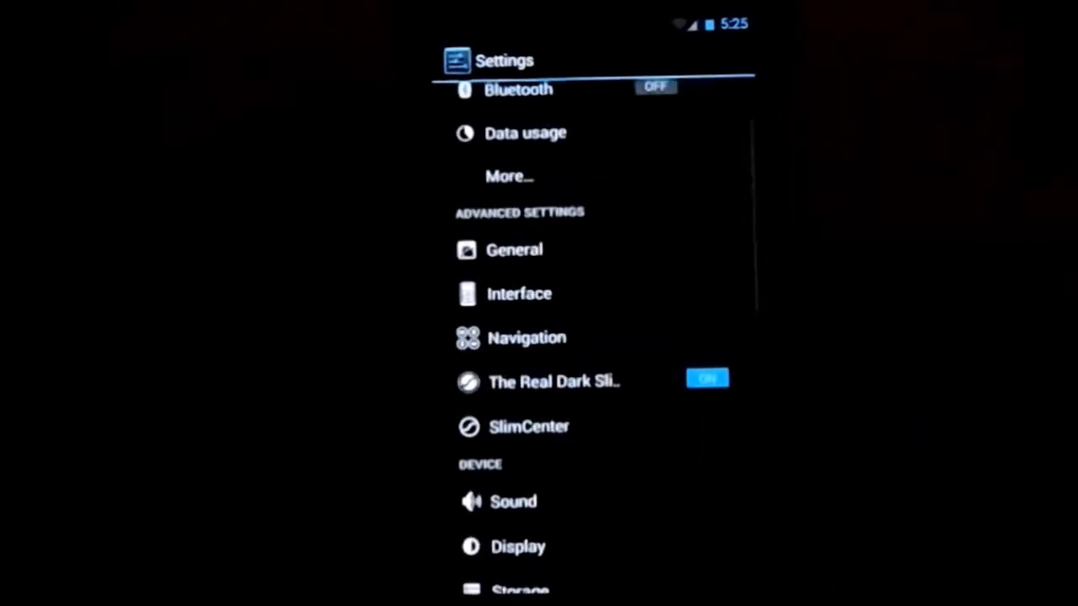
pyautogui.click(707, 378)
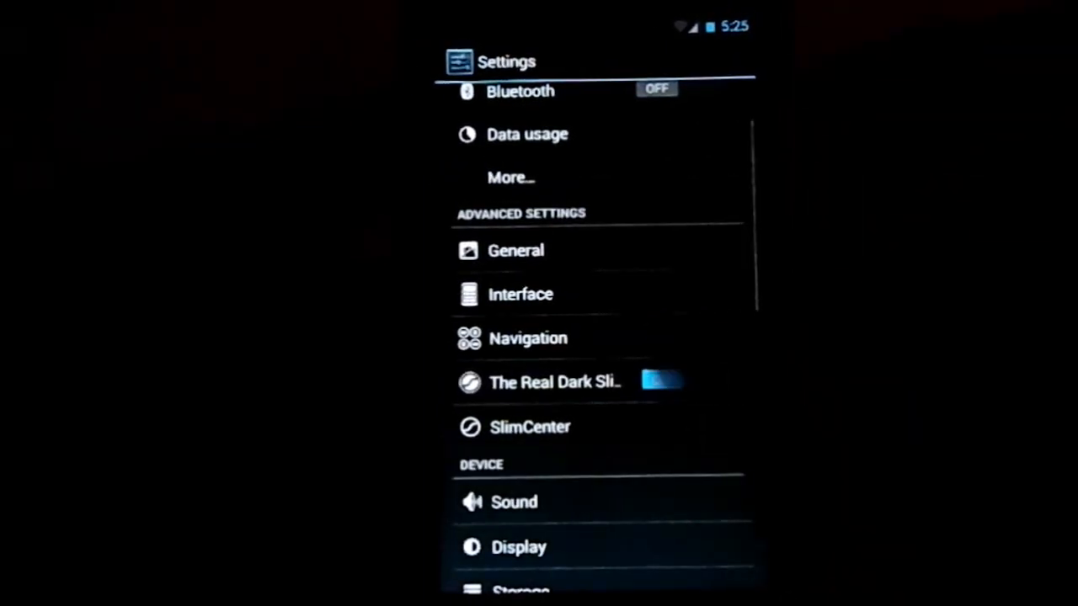
pyautogui.click(662, 381)
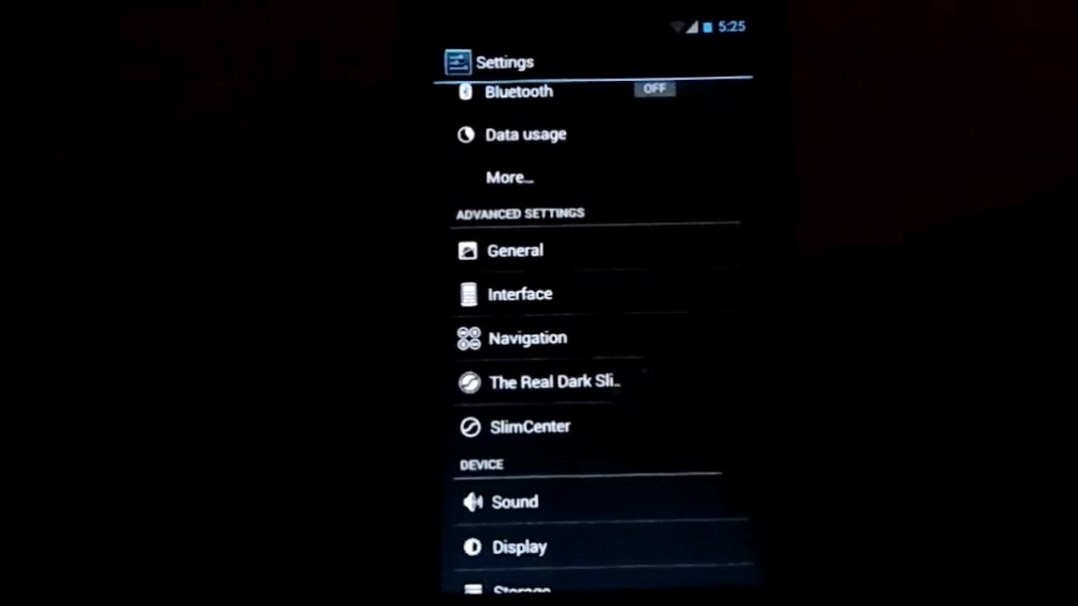
pyautogui.scroll(3)
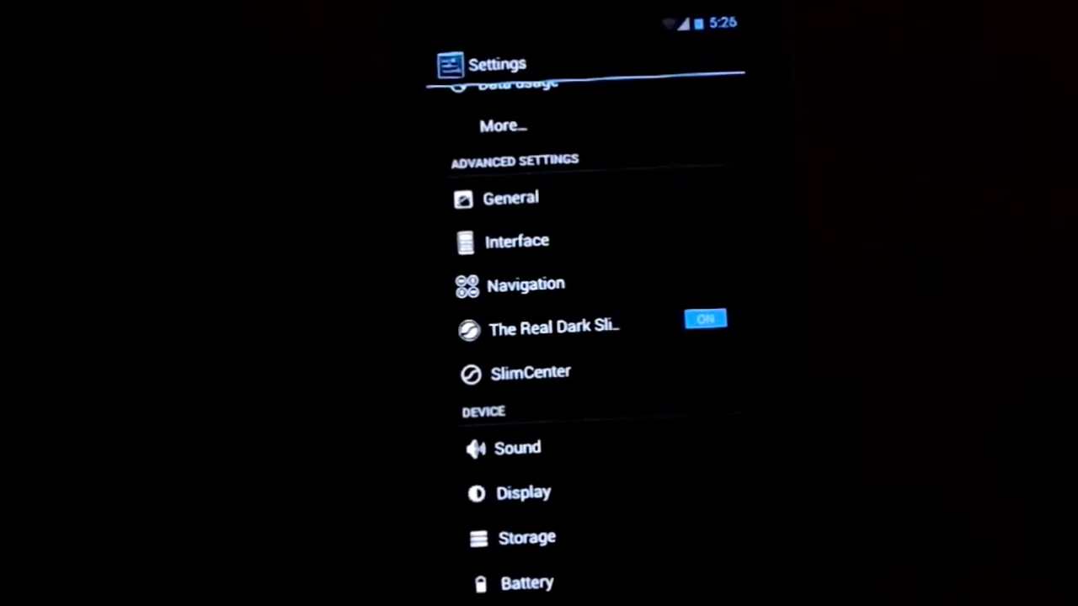
pyautogui.scroll(3)
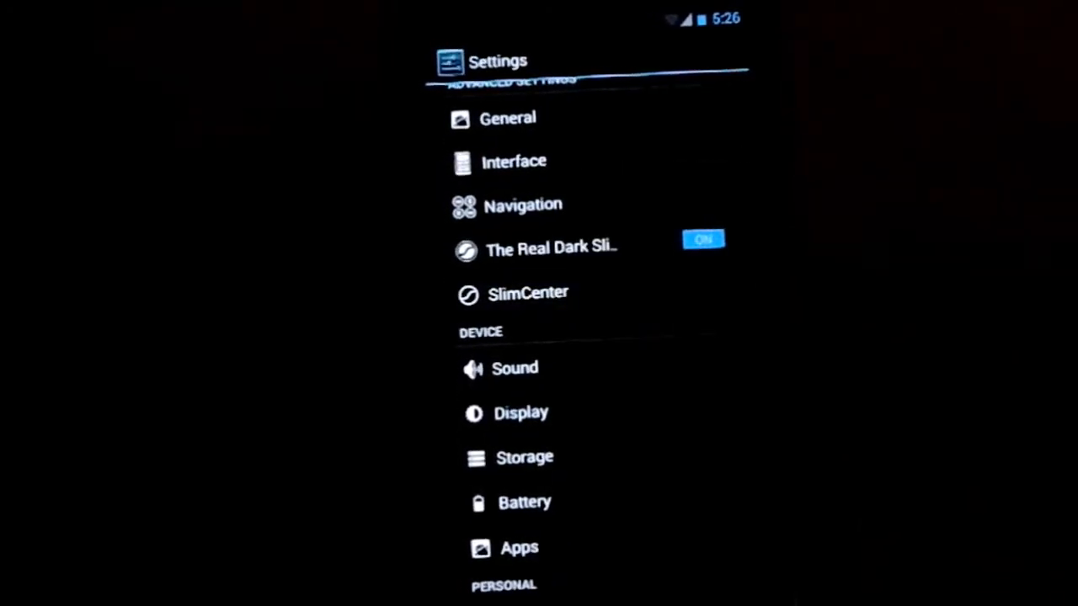
# - Check SlimOTA update status, then delete Launcher2.apk in SlimSizer
pyautogui.click(528, 292)
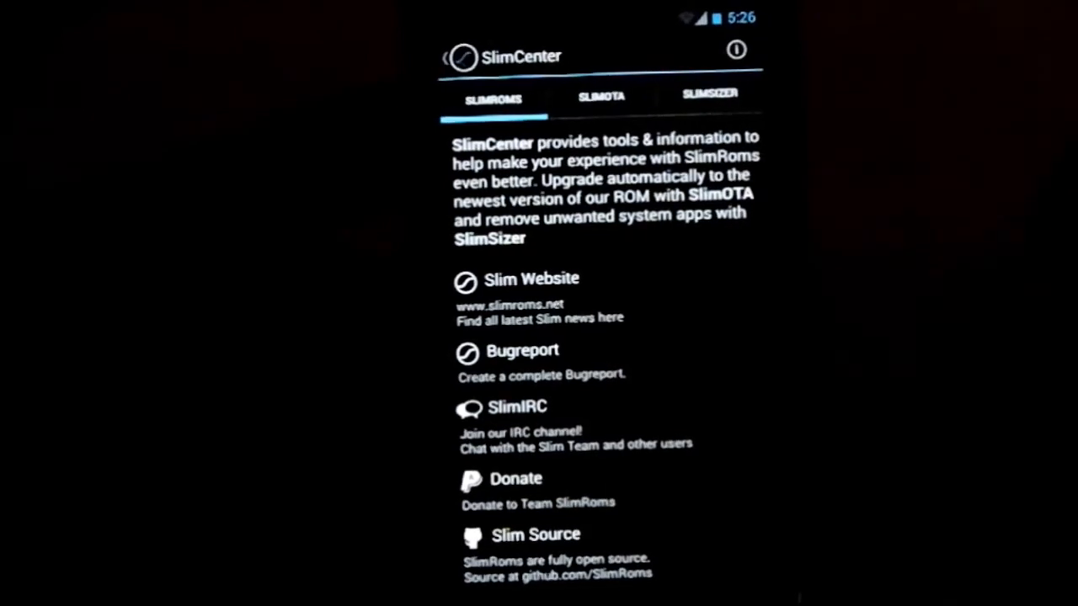
pyautogui.click(601, 95)
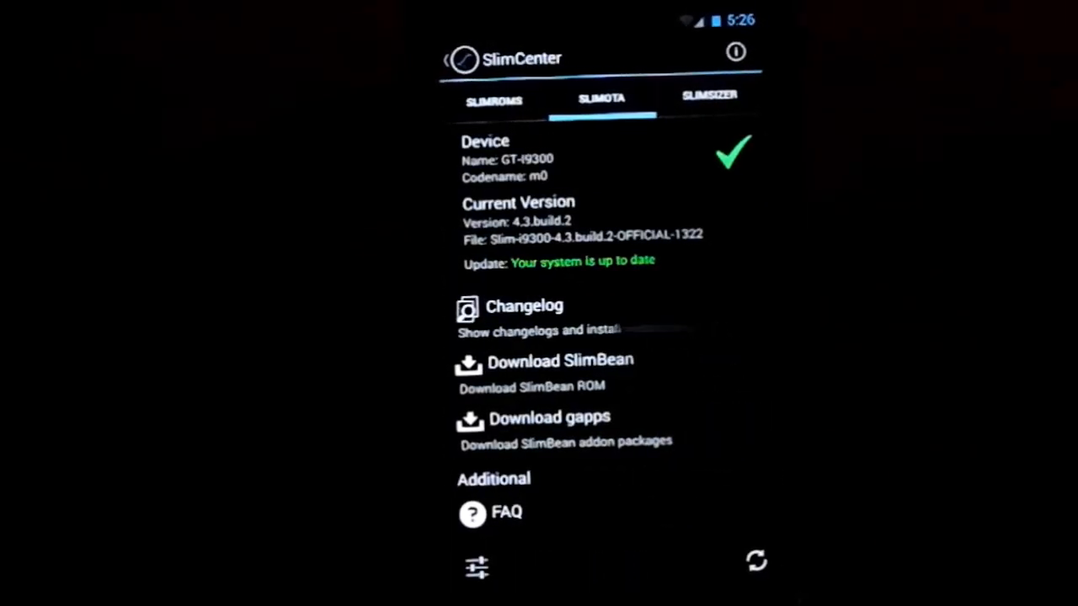
pyautogui.click(710, 95)
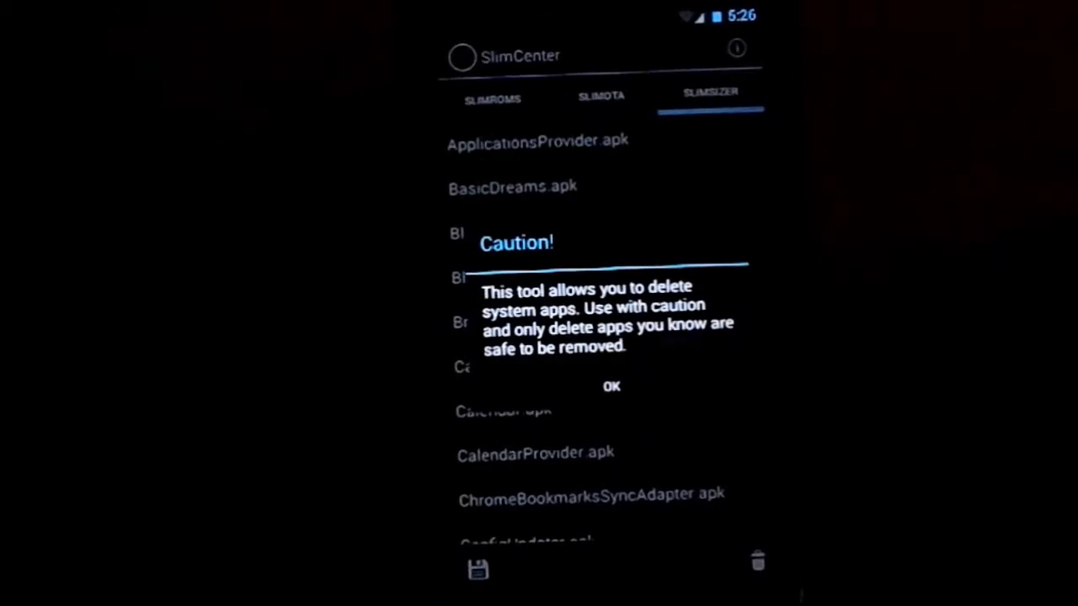
pyautogui.click(612, 386)
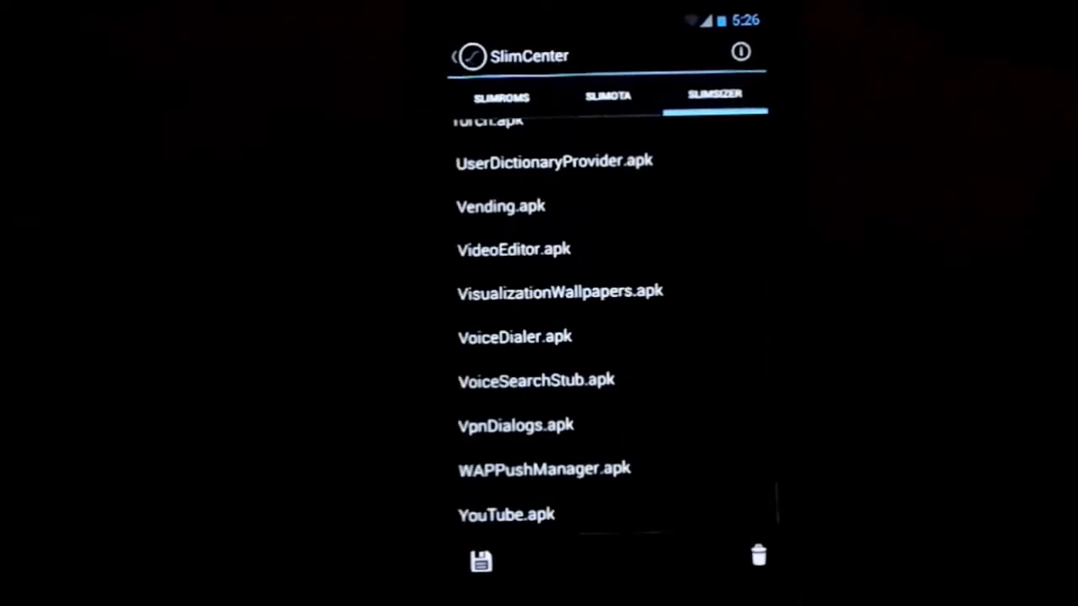
pyautogui.scroll(3)
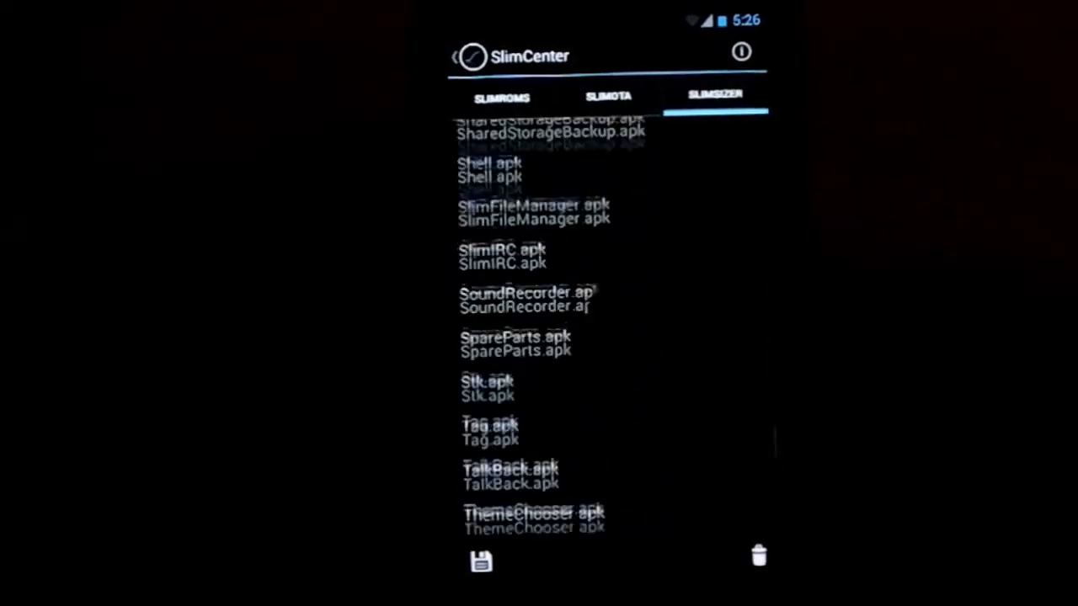
pyautogui.scroll(3)
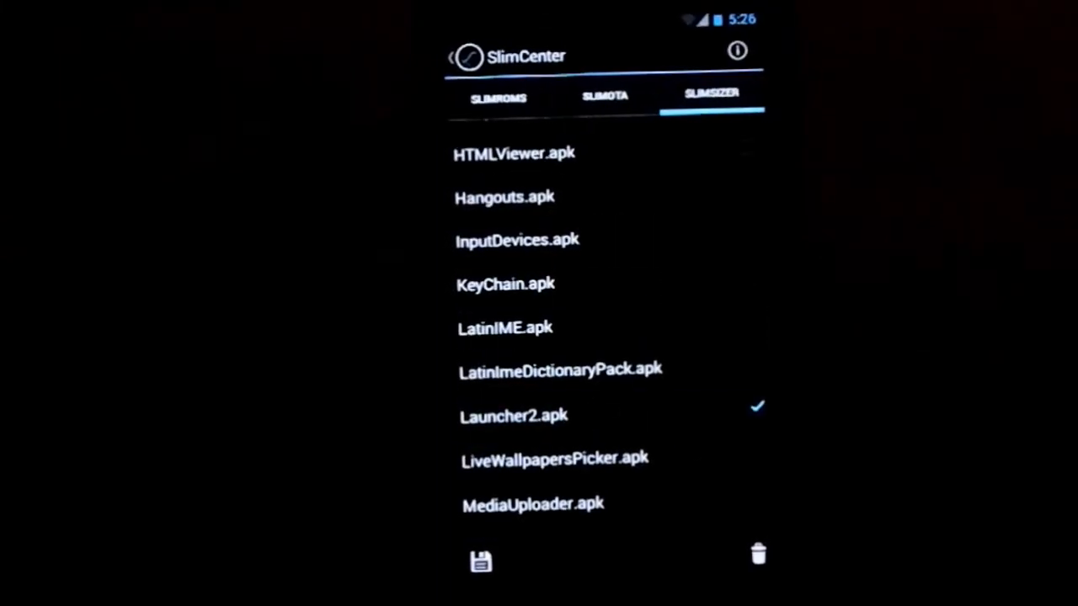
pyautogui.click(756, 555)
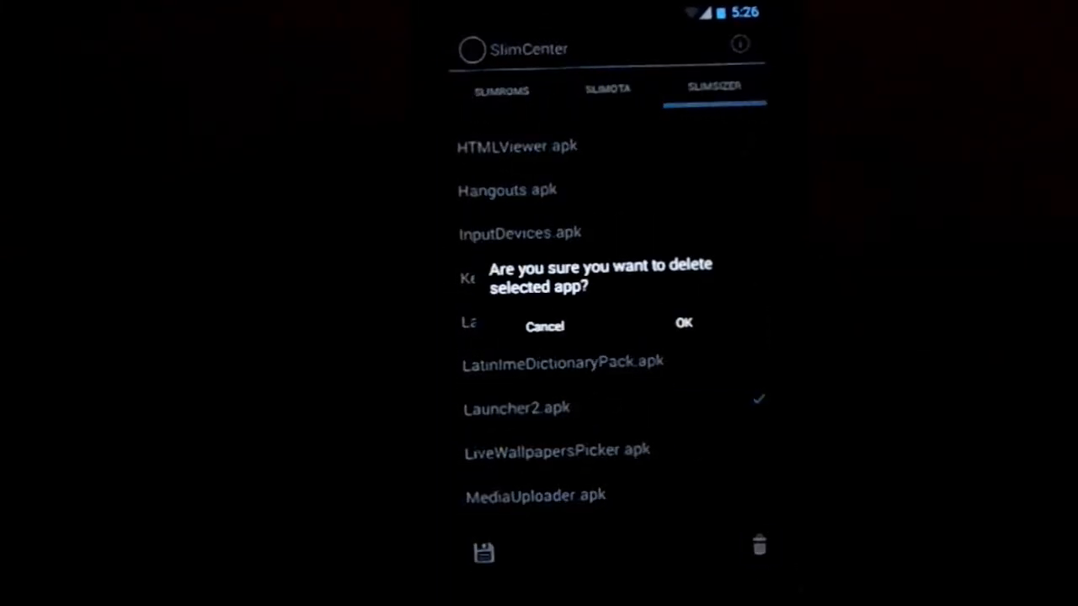
pyautogui.click(684, 323)
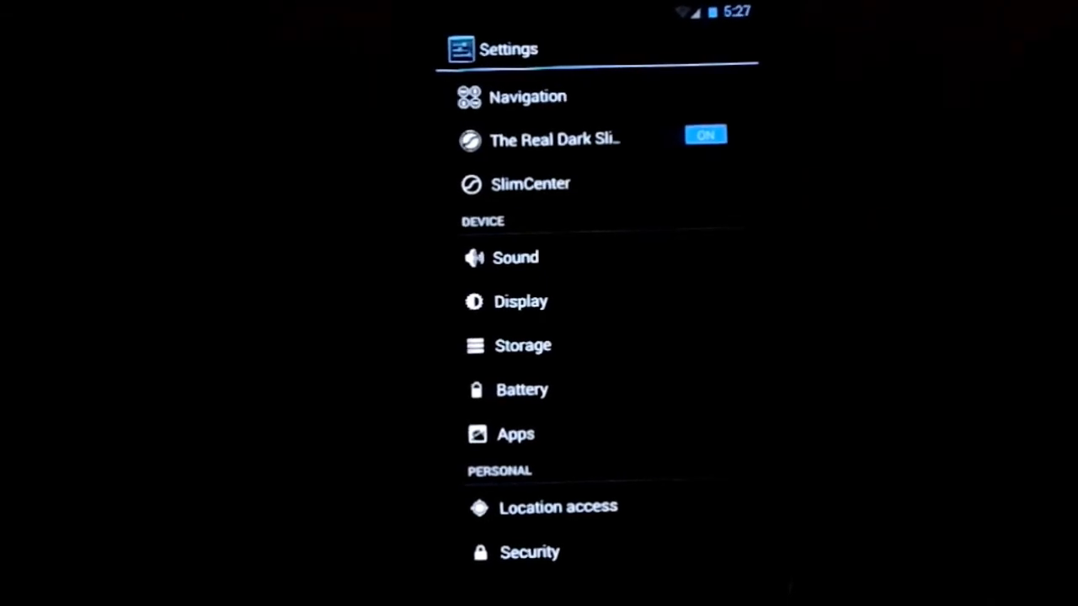
# - Scroll the Settings list before leaving for the home screen
pyautogui.scroll(-3)
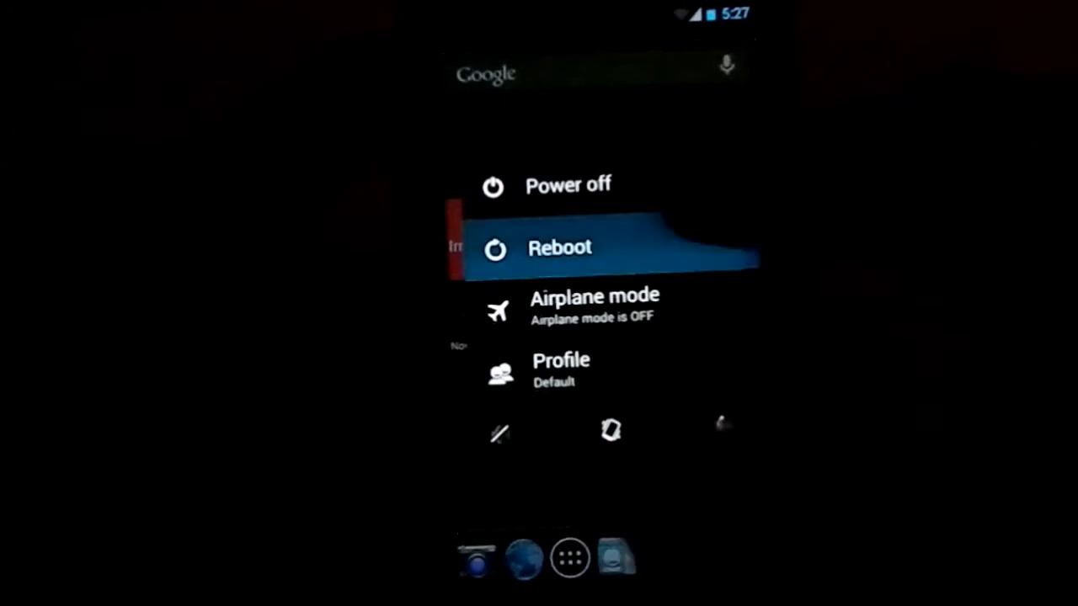
# - Reboot the phone from the power menu and wait for the lock screen
pyautogui.click(560, 247)
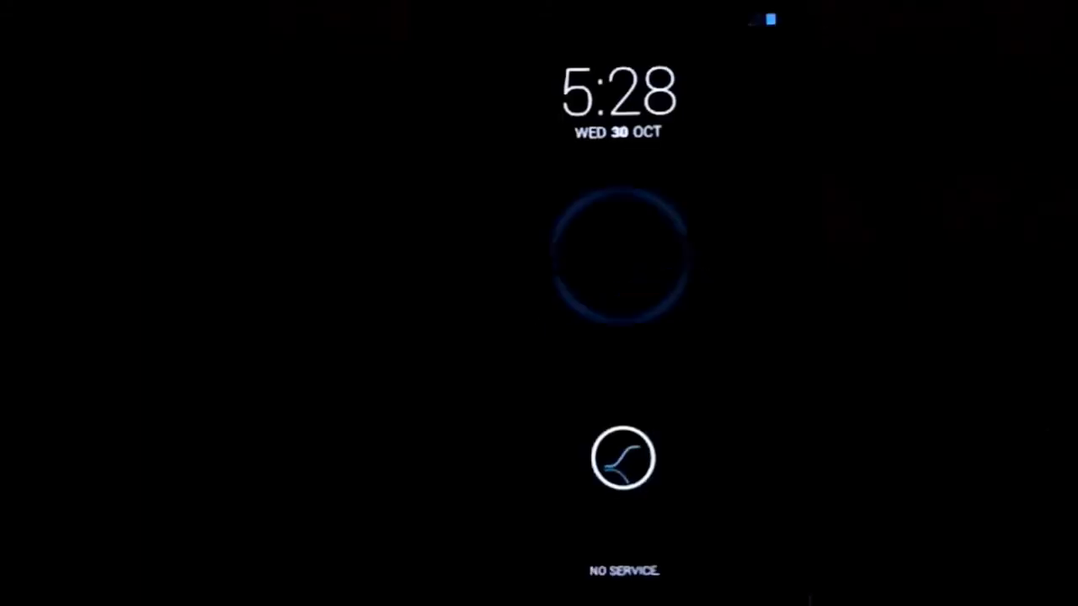